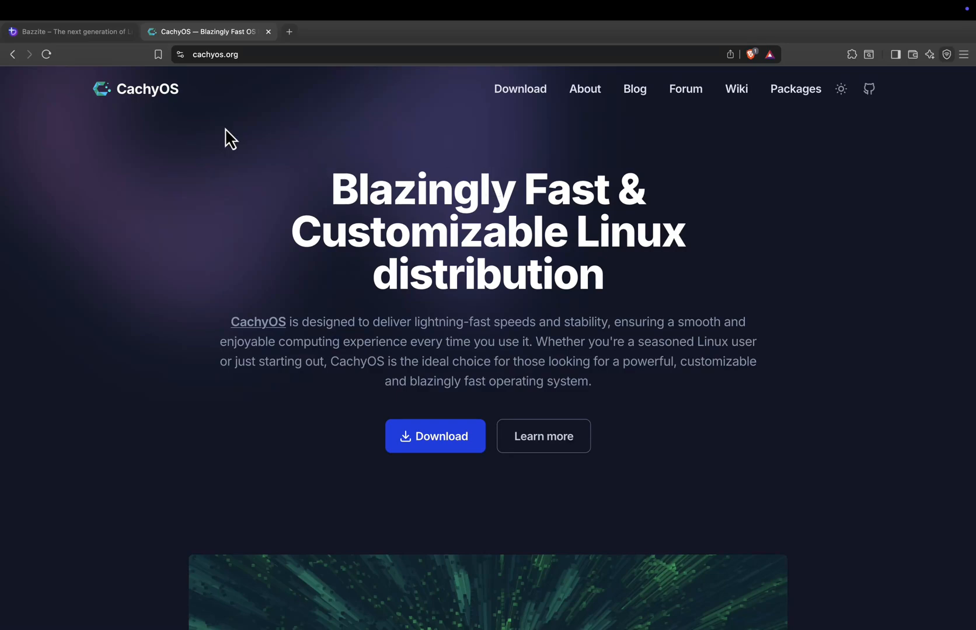
# Step: Switch between the Bazzite and CachyOS tabs, ending on the Bazzite homepage
pyautogui.click(70, 31)
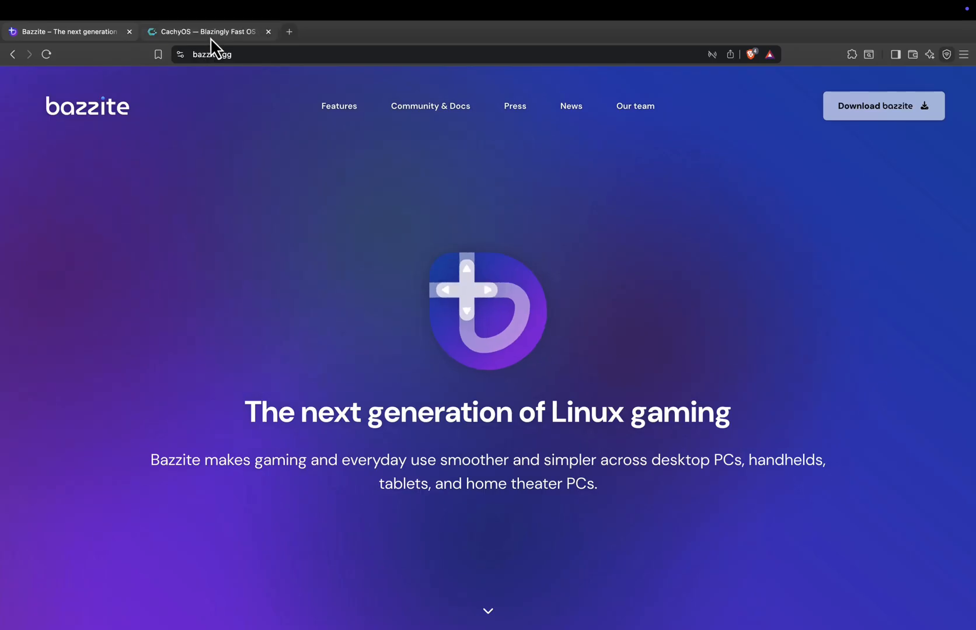
pyautogui.click(207, 31)
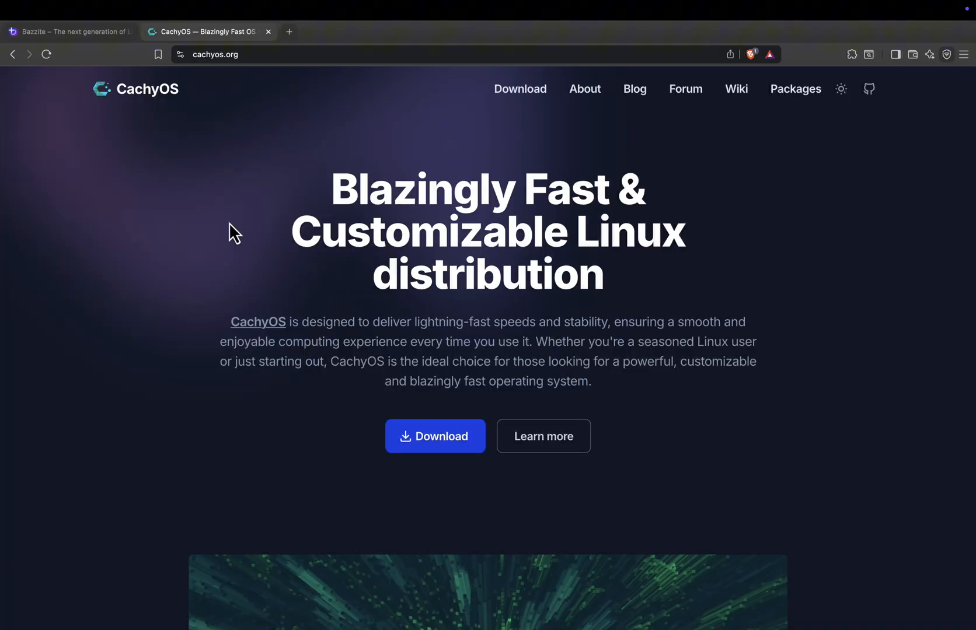
pyautogui.moveTo(427, 193)
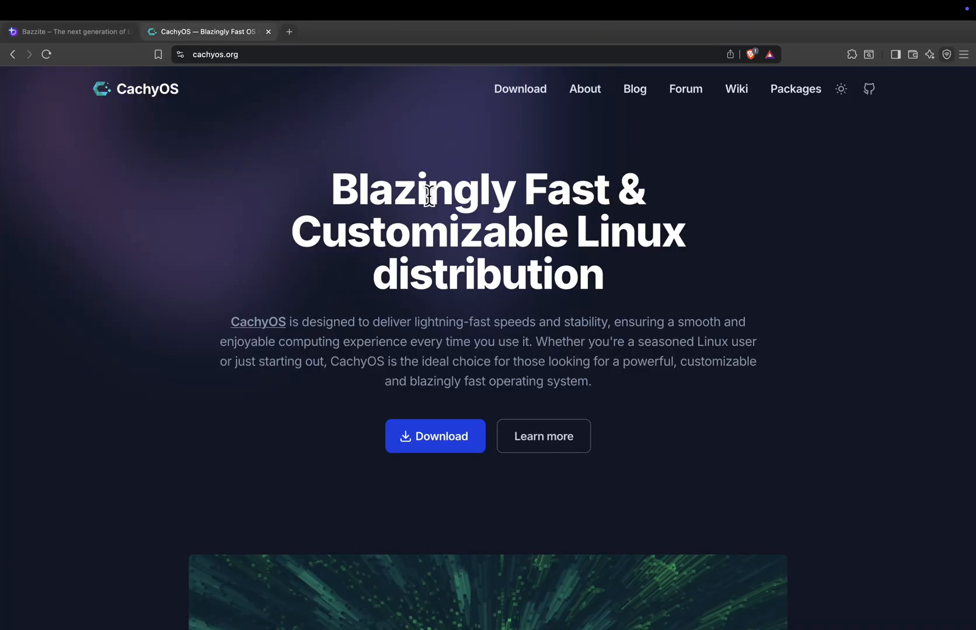
pyautogui.moveTo(258, 195)
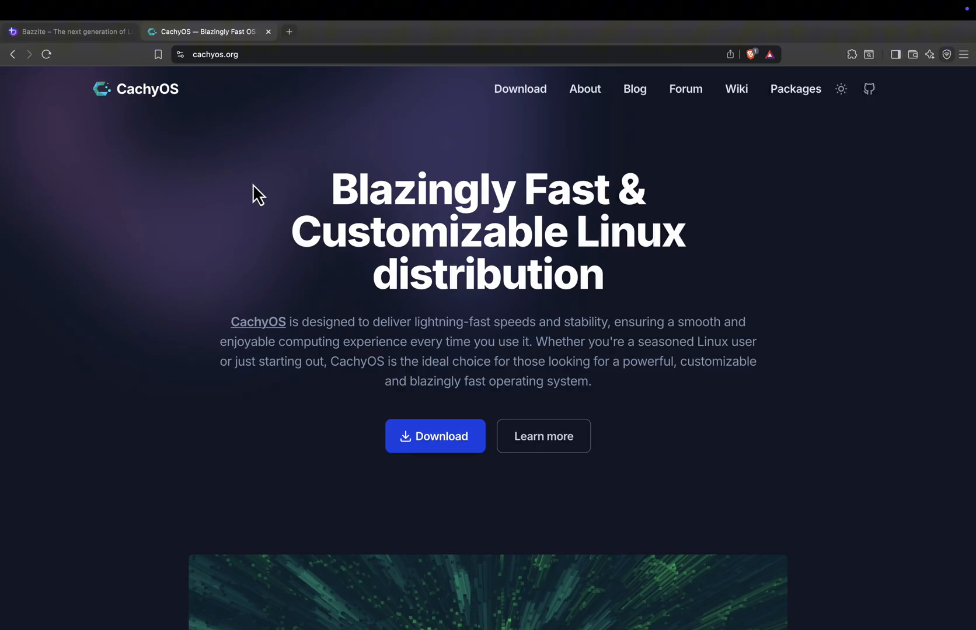
pyautogui.click(70, 31)
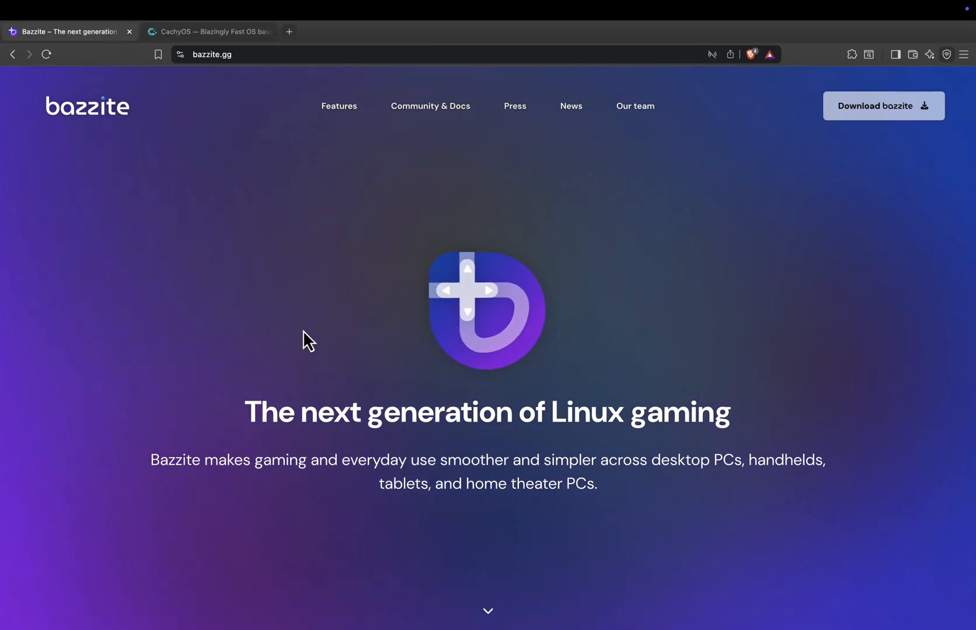
pyautogui.moveTo(407, 365)
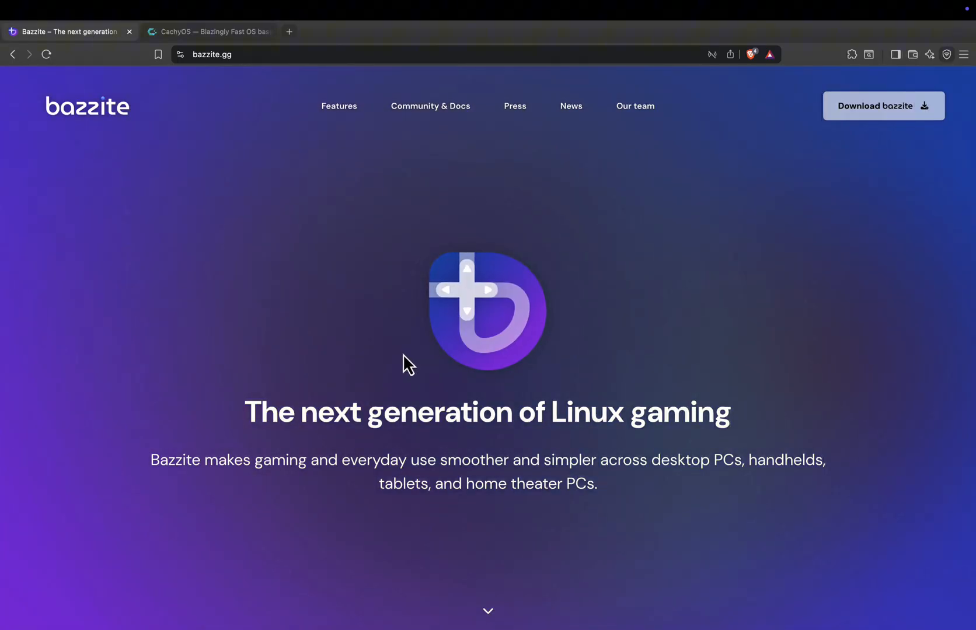
# Step: Scroll past Bazzite's gaming, handheld and GNOME sections to 'Run your favorite containers'
pyautogui.scroll(-3)
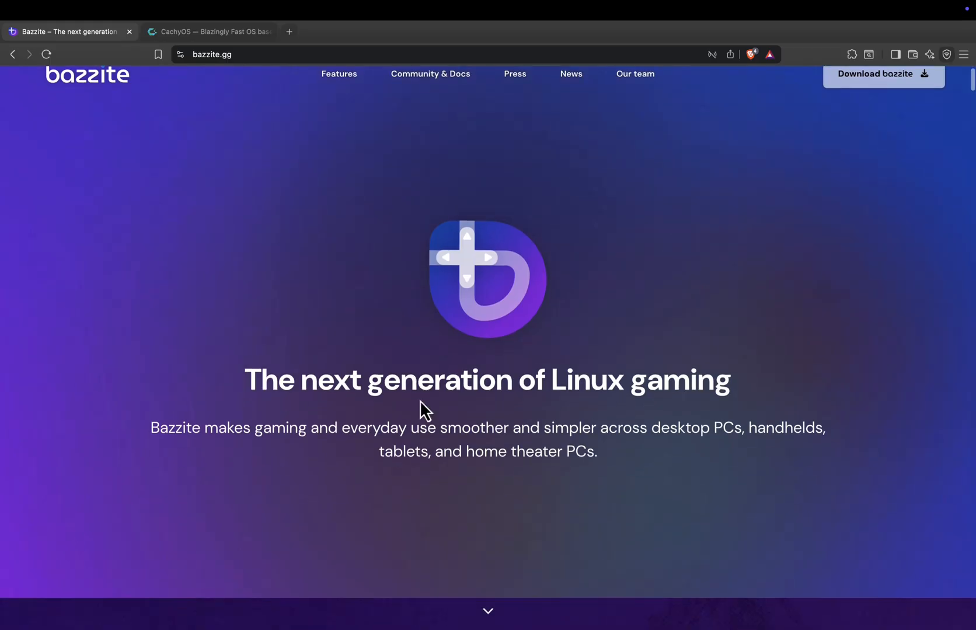
pyautogui.scroll(-3)
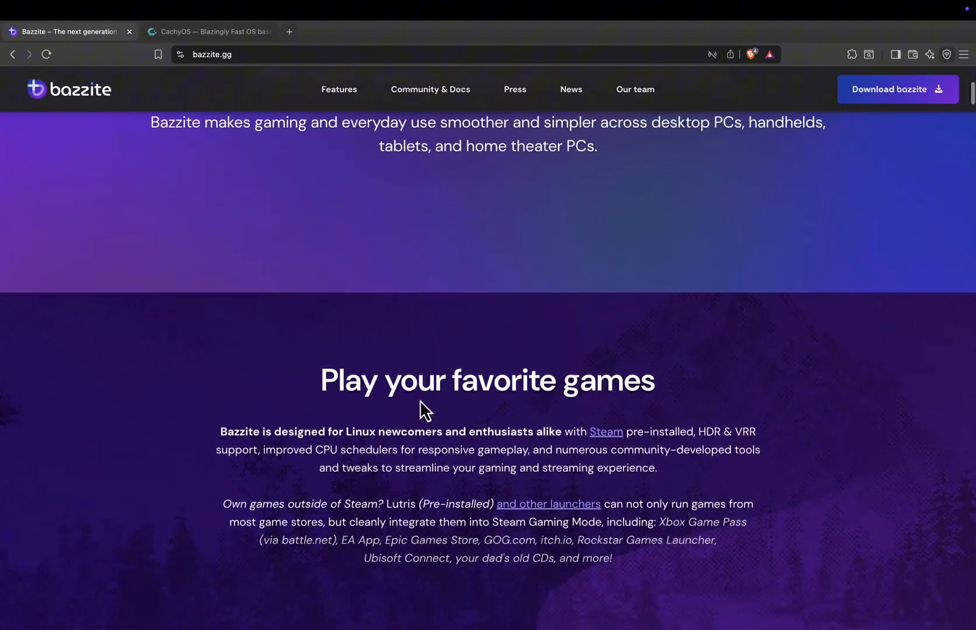
pyautogui.scroll(-3)
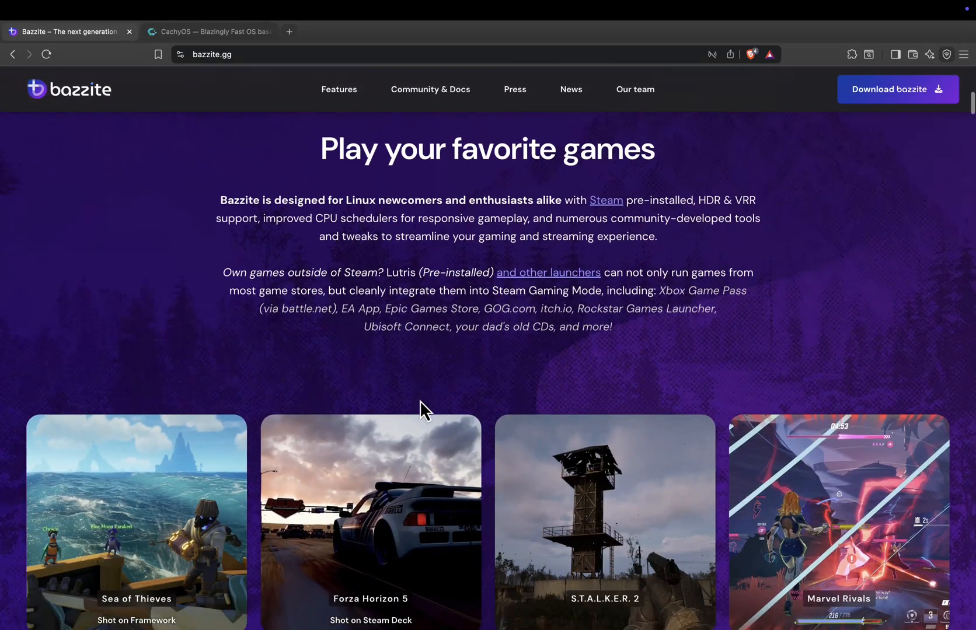
pyautogui.scroll(-3)
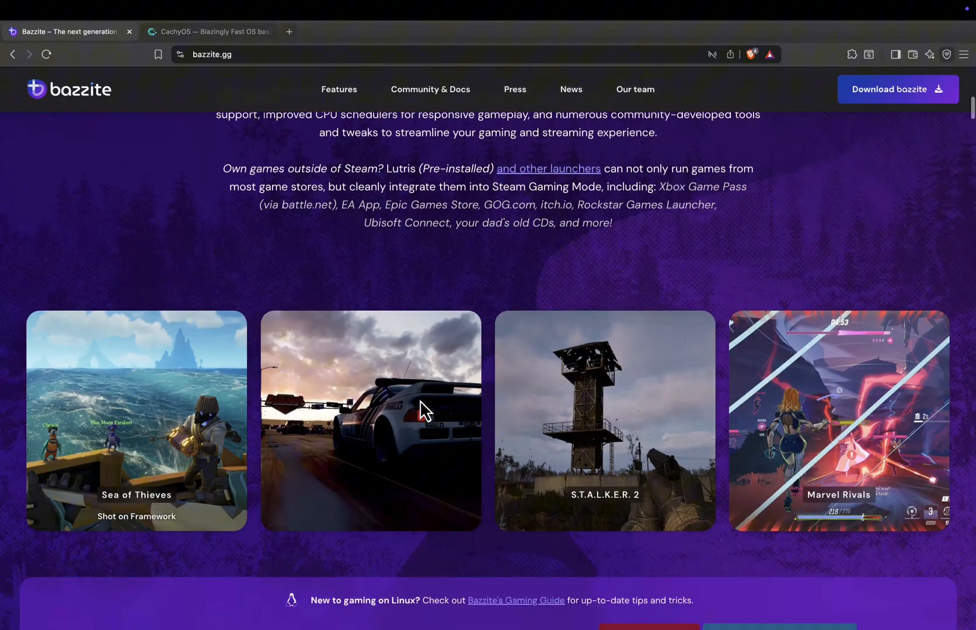
pyautogui.scroll(-3)
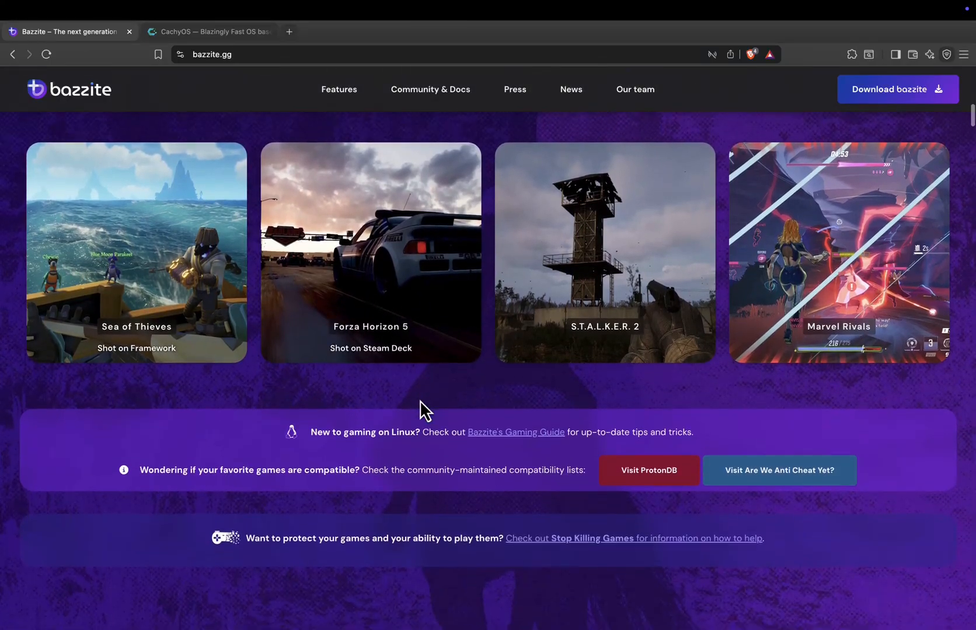
pyautogui.scroll(-3)
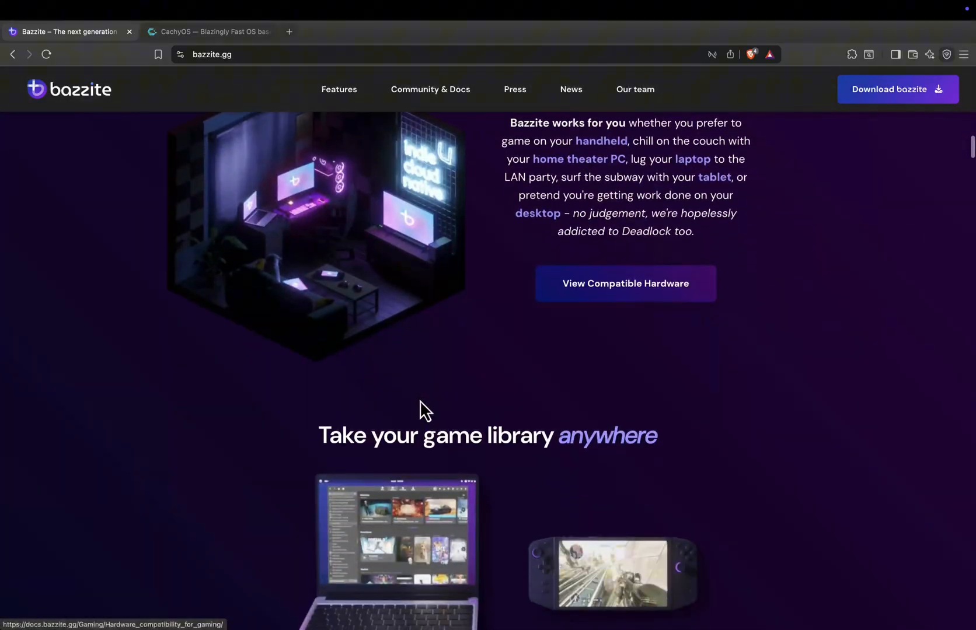
pyautogui.scroll(-3)
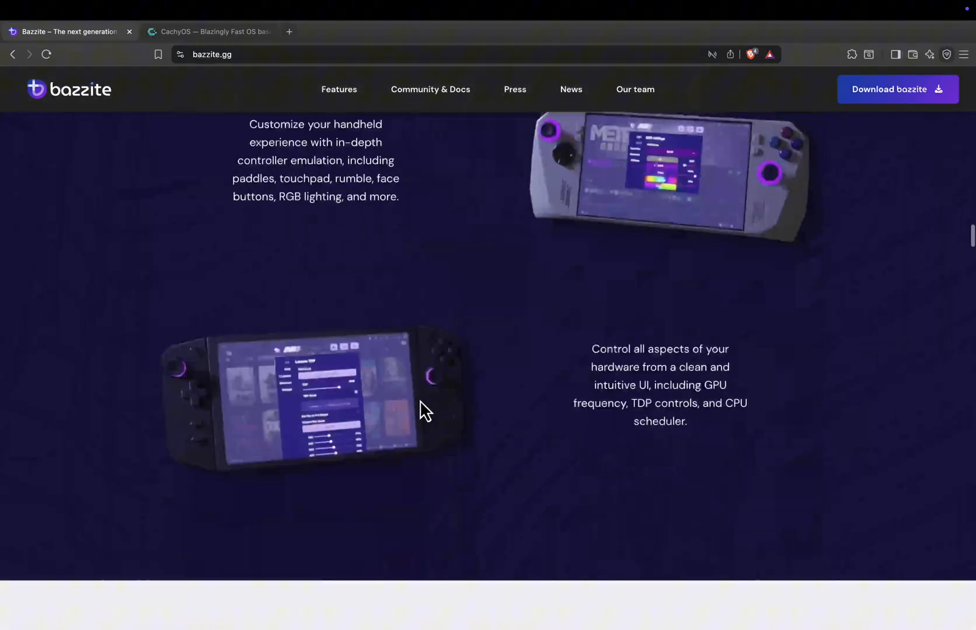
pyautogui.scroll(-3)
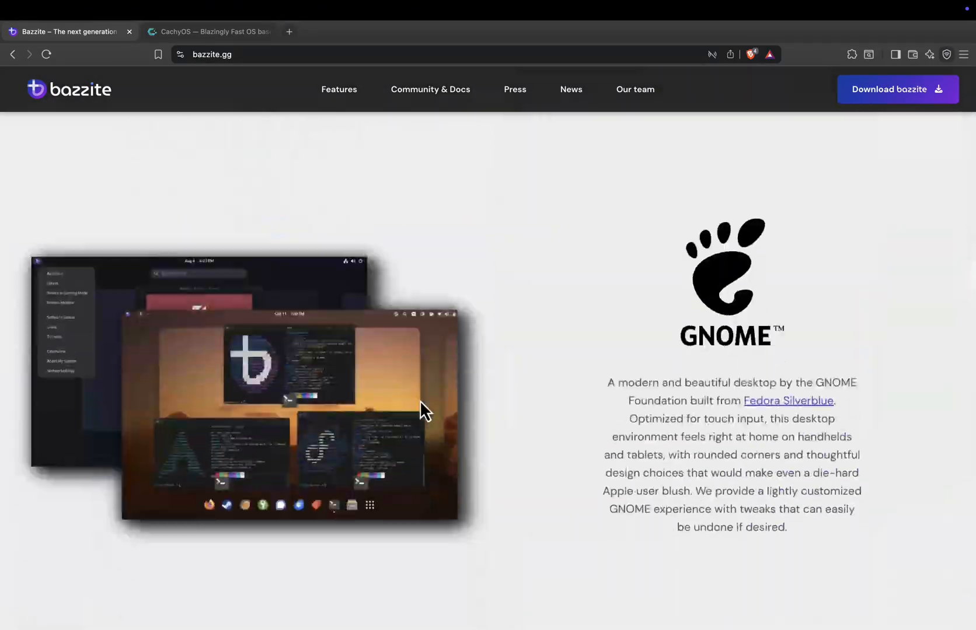
pyautogui.scroll(-3)
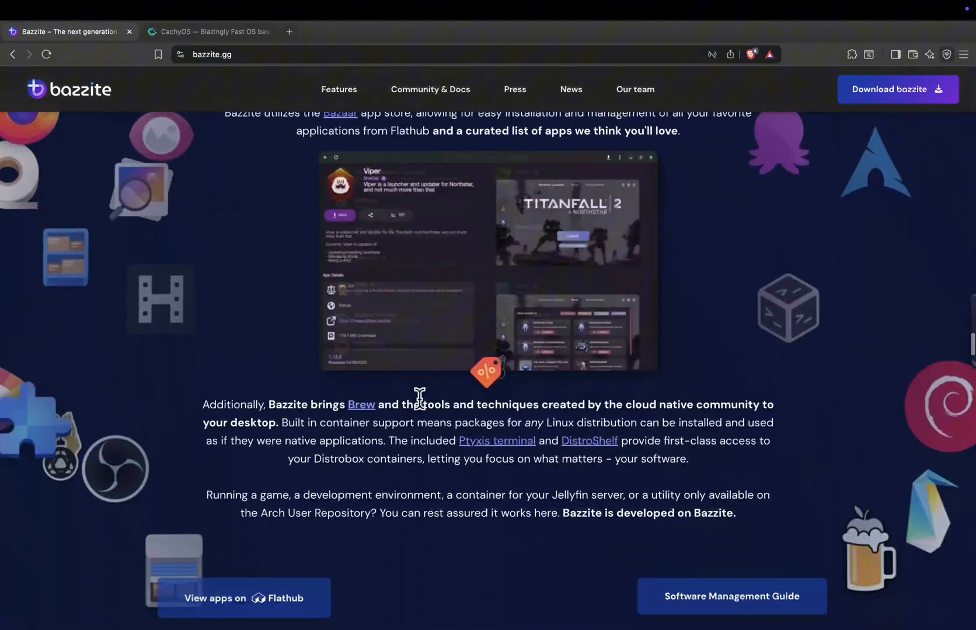
pyautogui.scroll(3)
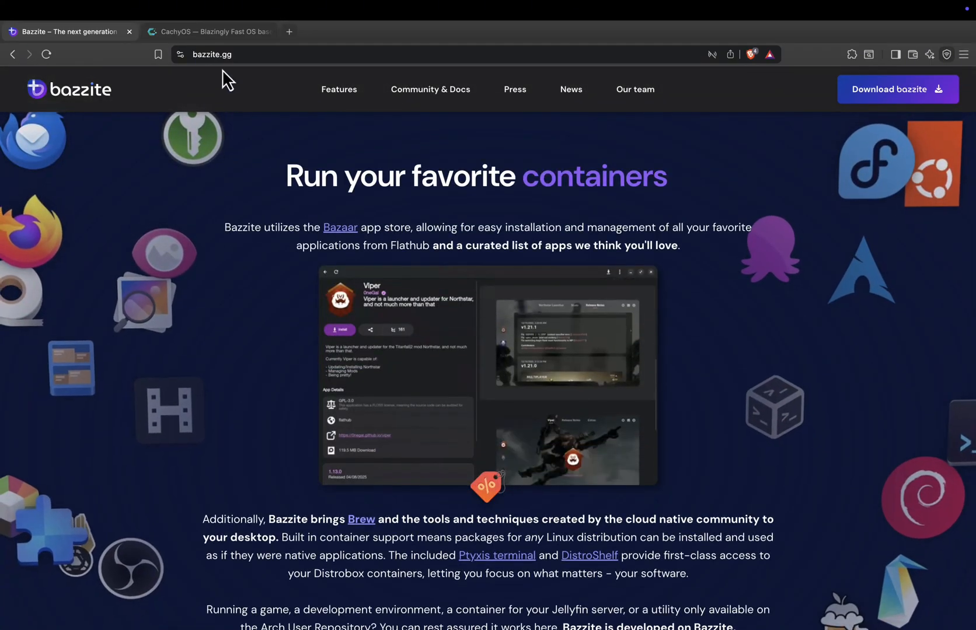
# Step: Read CachyOS's features, donation and fast-and-secure sections, then return to the hero banner
pyautogui.click(209, 31)
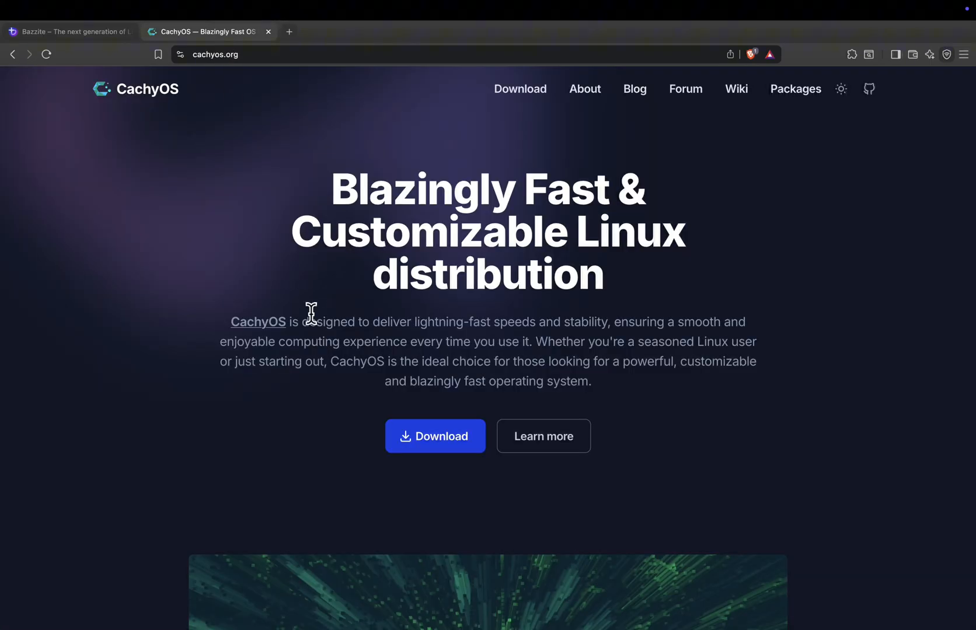
pyautogui.moveTo(504, 328)
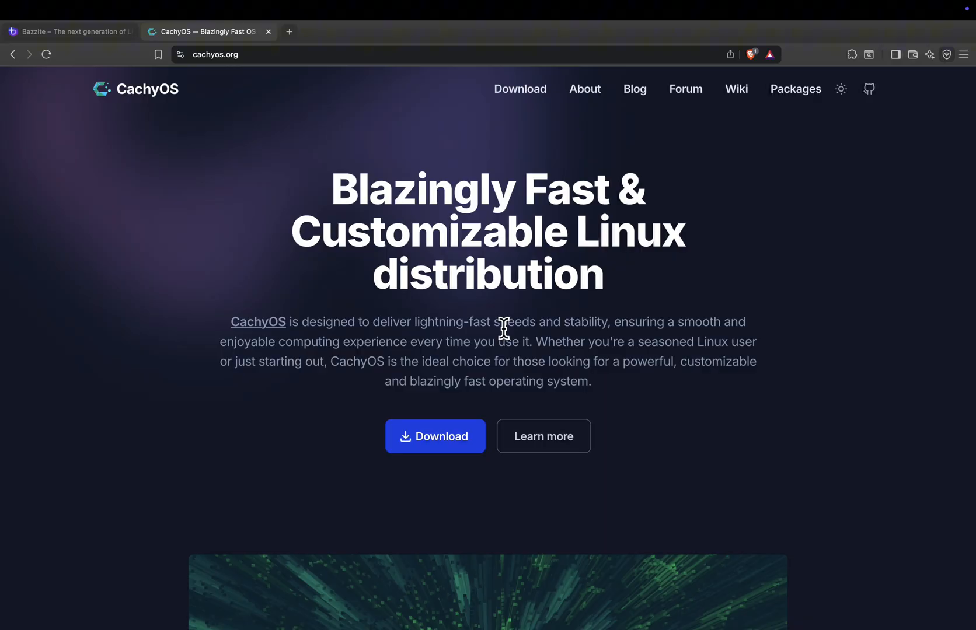
pyautogui.moveTo(435, 341)
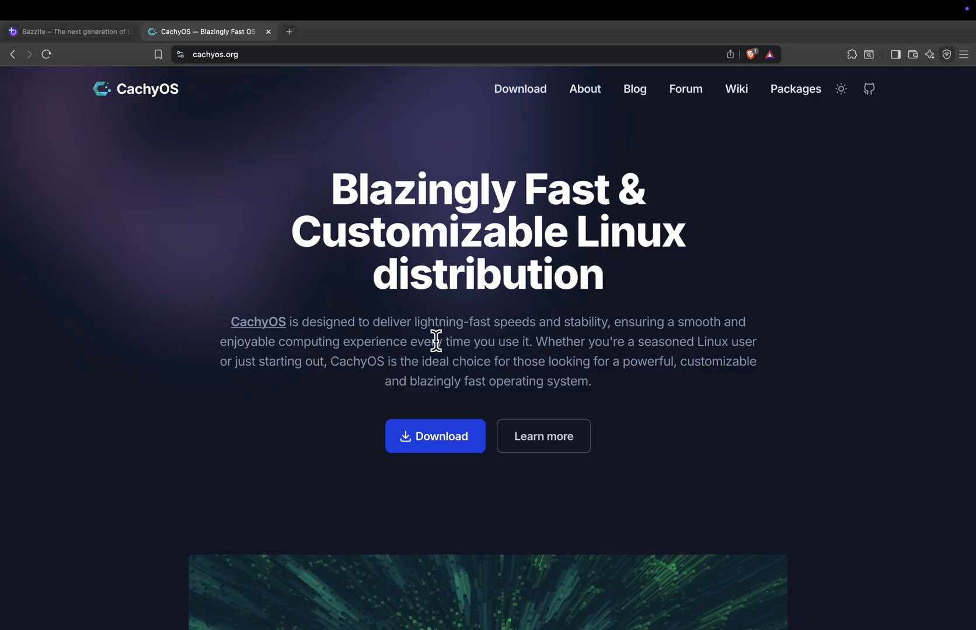
pyautogui.scroll(-3)
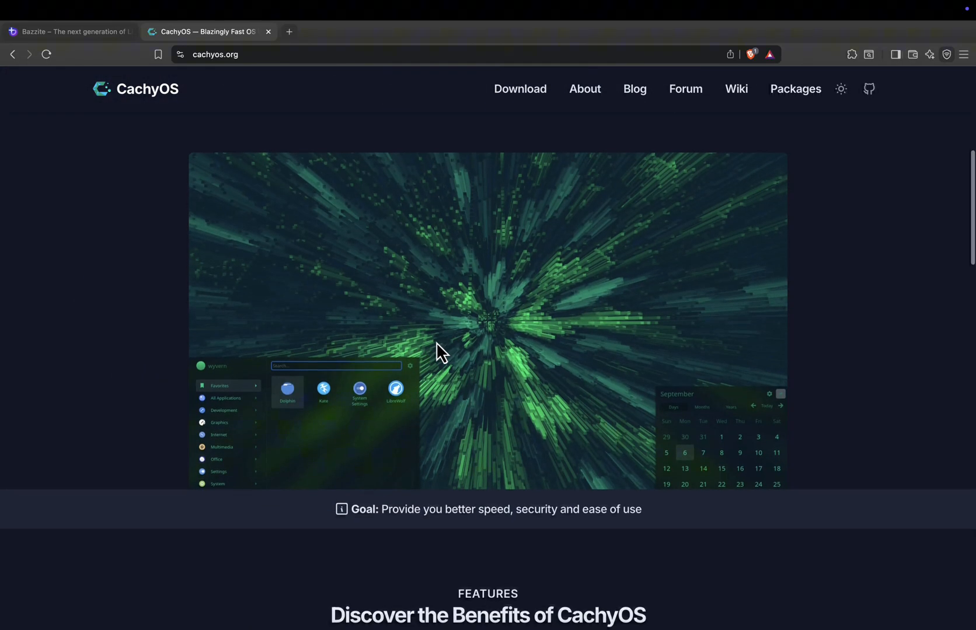
pyautogui.scroll(-3)
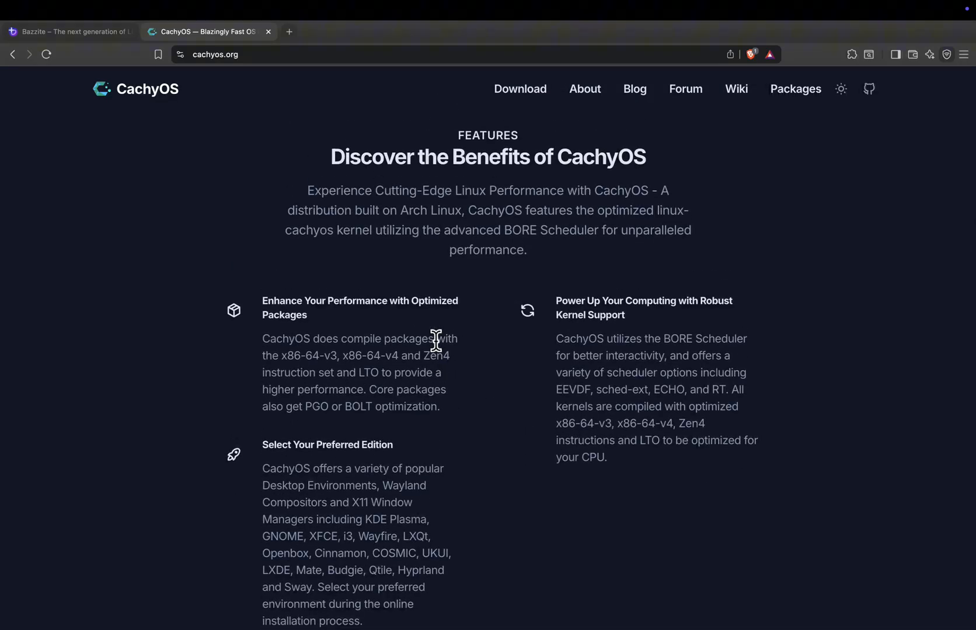
pyautogui.scroll(-3)
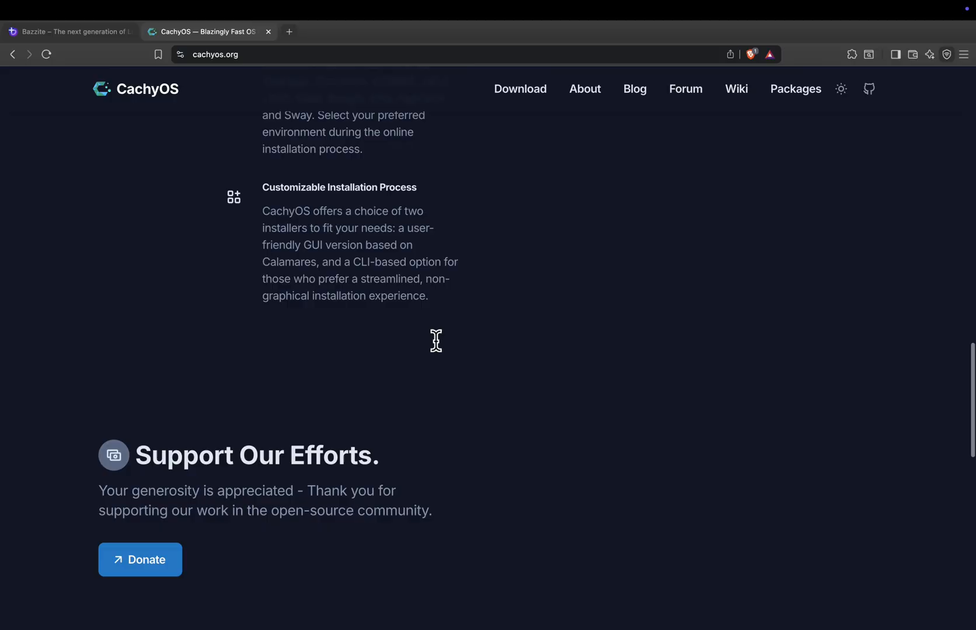
pyautogui.scroll(-3)
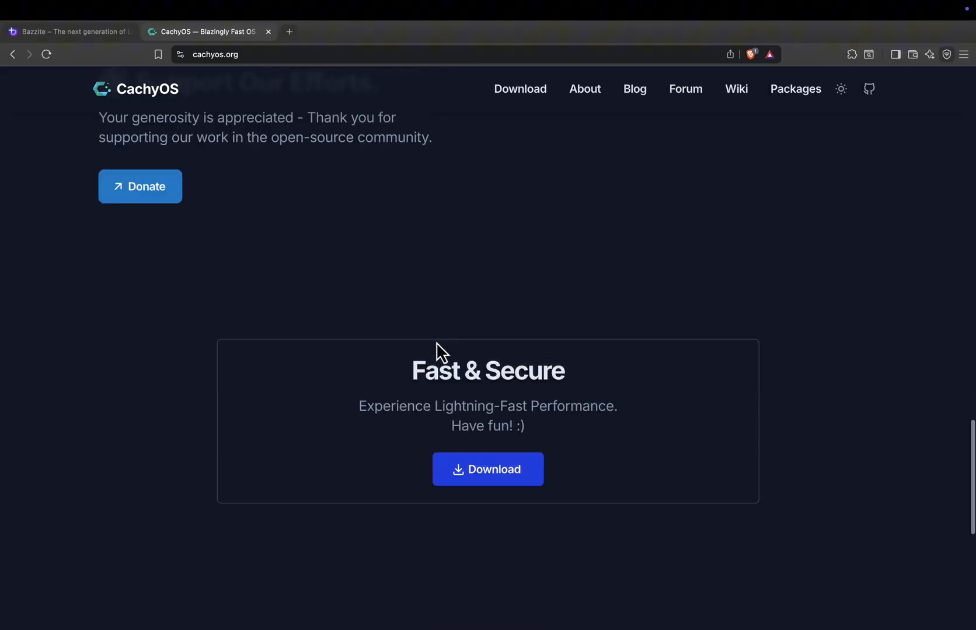
pyautogui.scroll(3)
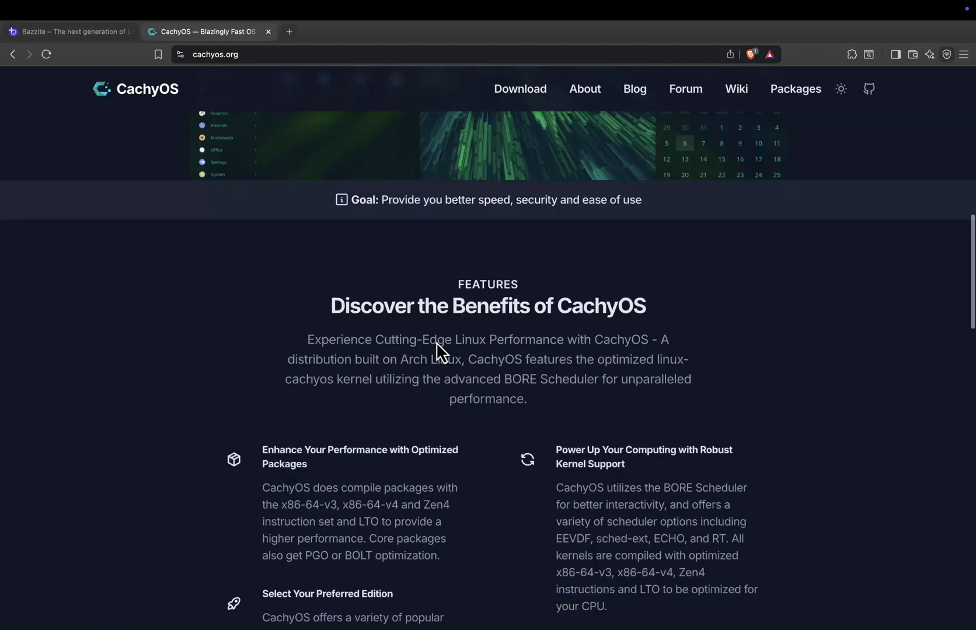
pyautogui.scroll(3)
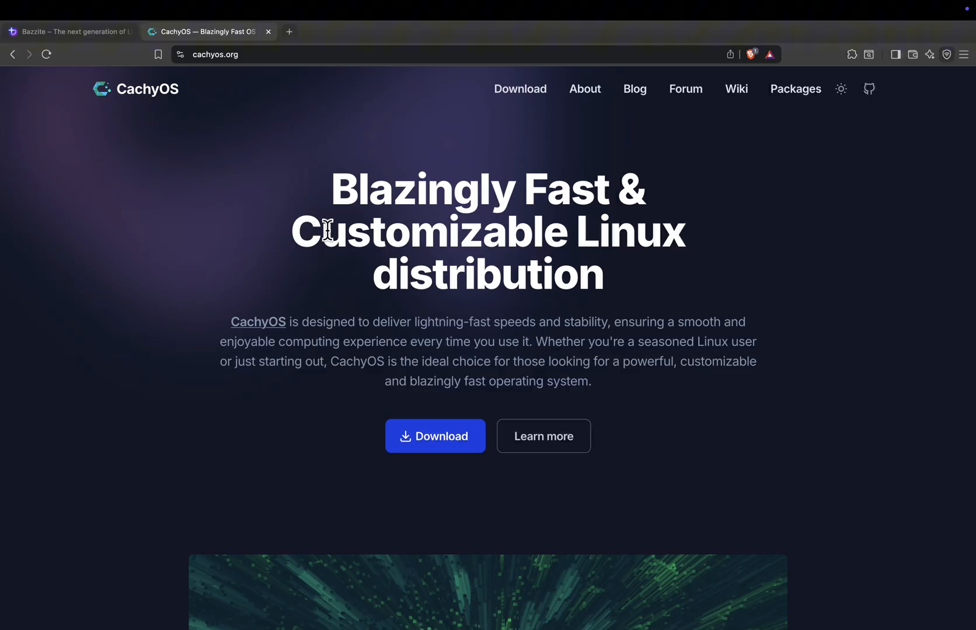
pyautogui.moveTo(218, 190)
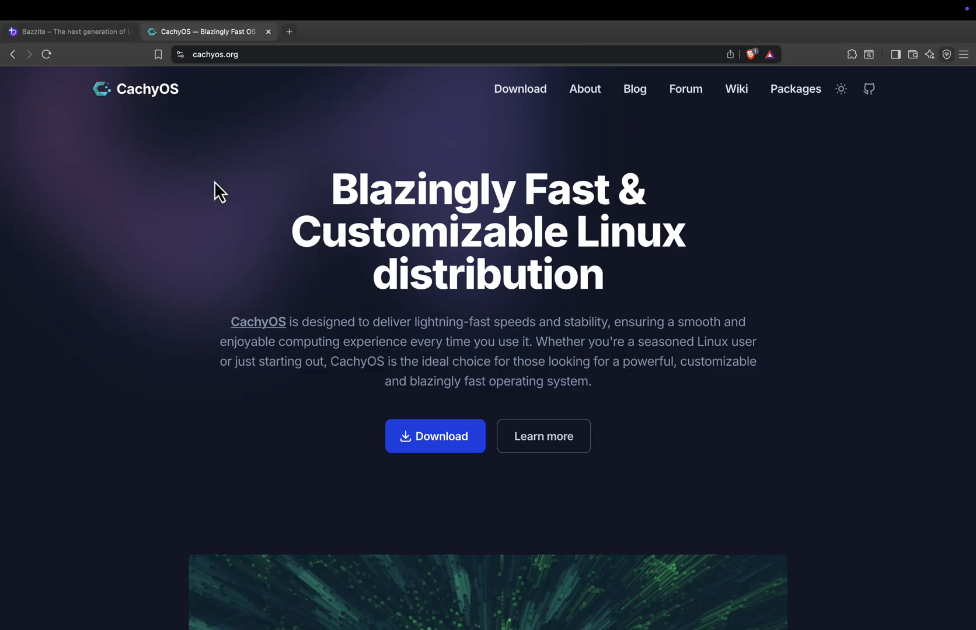
# Step: Back on Bazzite, skim the Steam gaming section and return to the top banner
pyautogui.click(70, 31)
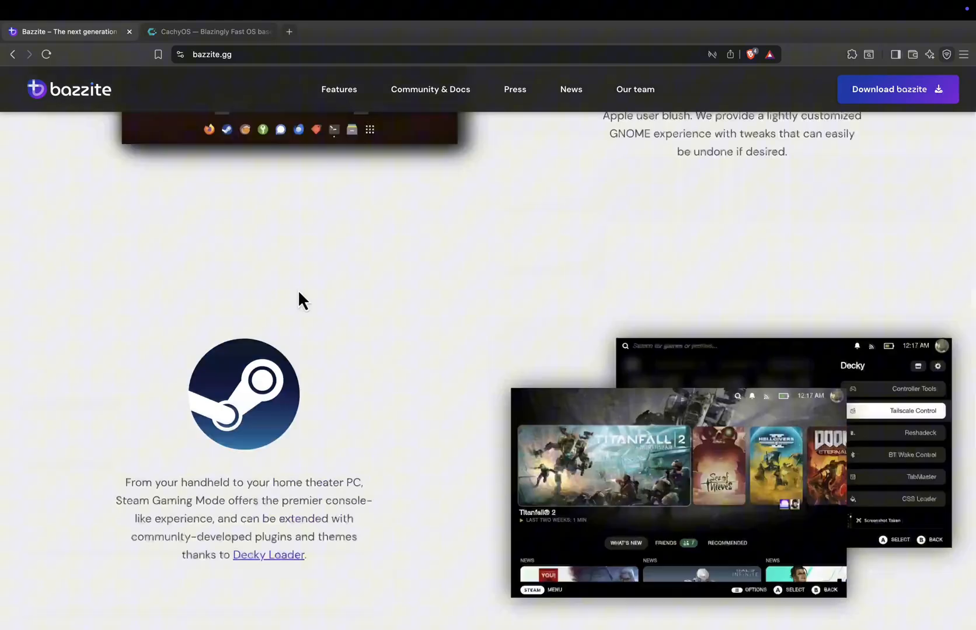
pyautogui.scroll(-3)
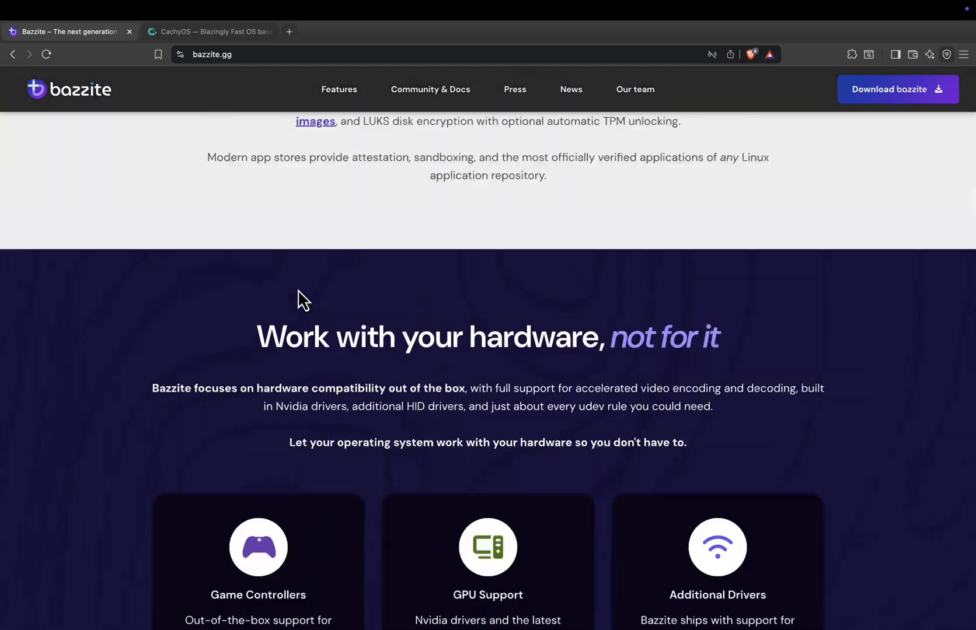
pyautogui.scroll(-3)
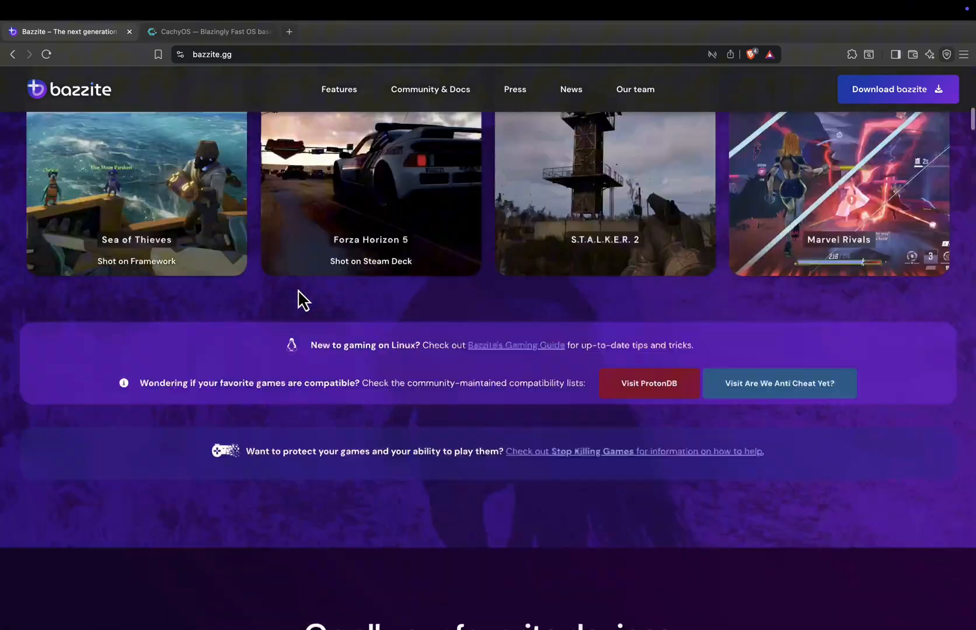
pyautogui.scroll(3)
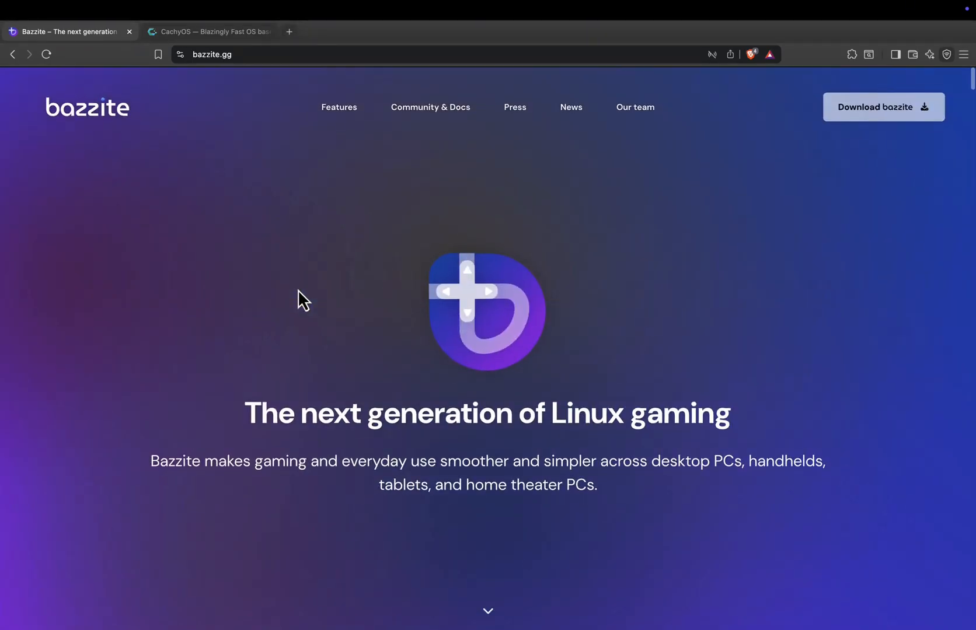
pyautogui.moveTo(222, 46)
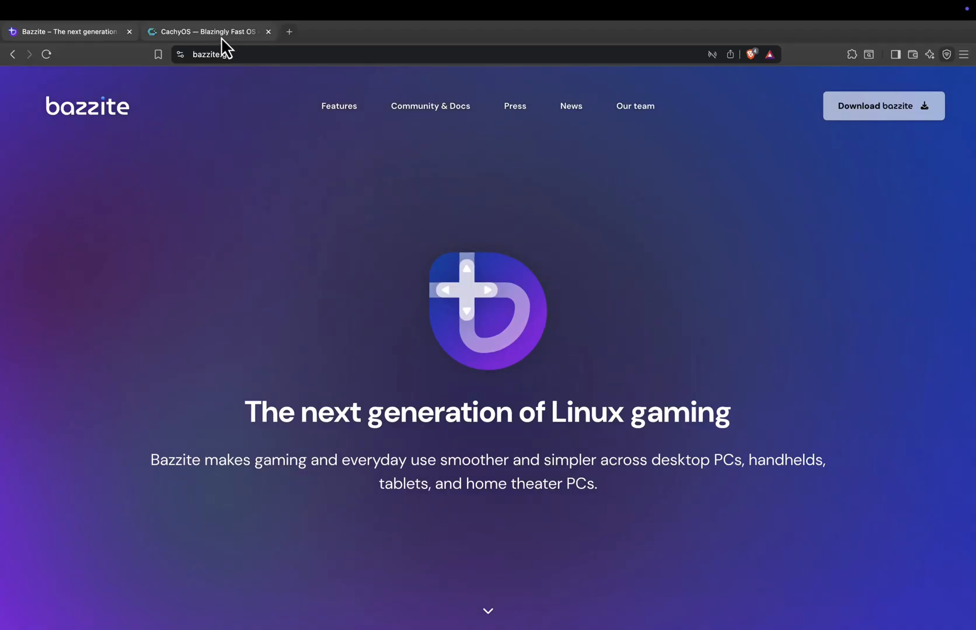
pyautogui.click(209, 32)
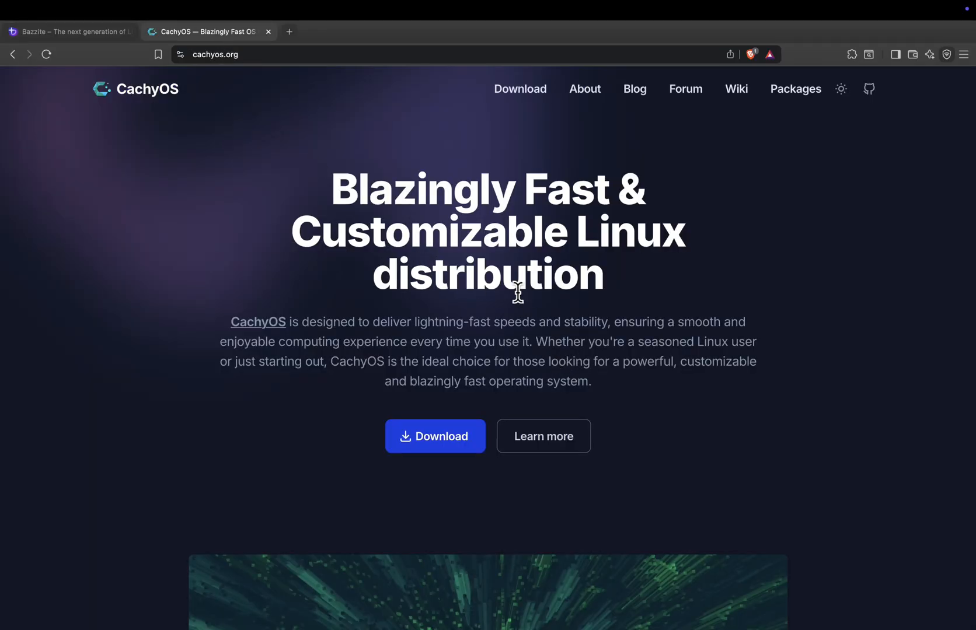
pyautogui.moveTo(605, 366)
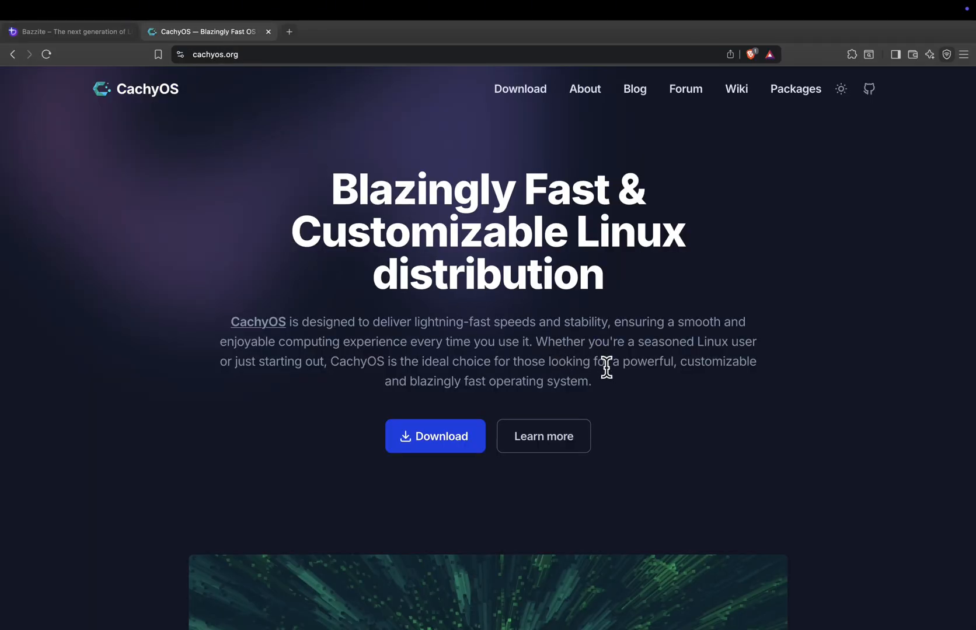
pyautogui.moveTo(560, 324)
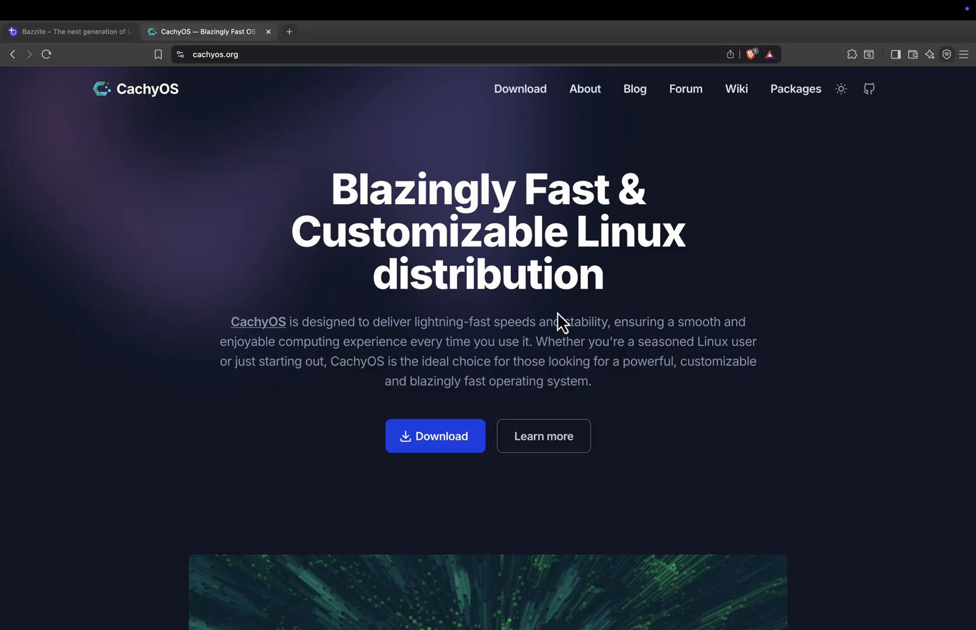
pyautogui.moveTo(347, 170)
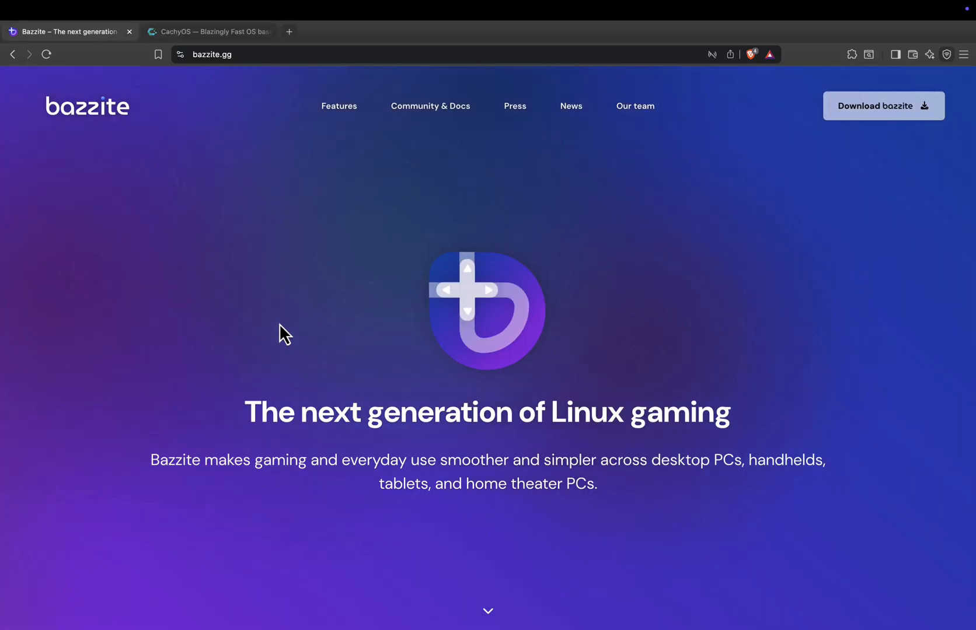
pyautogui.moveTo(669, 450)
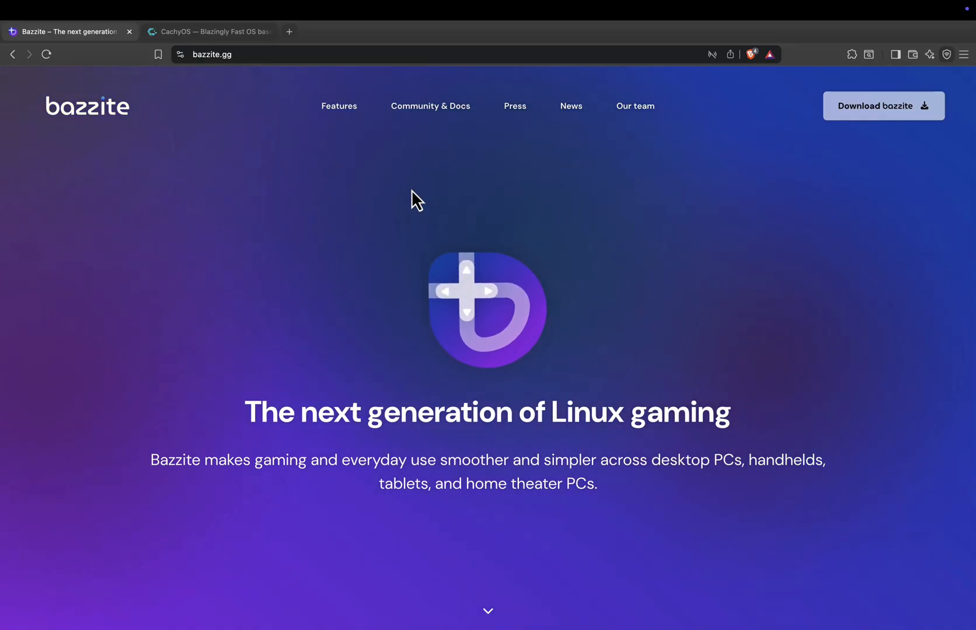
pyautogui.moveTo(399, 186)
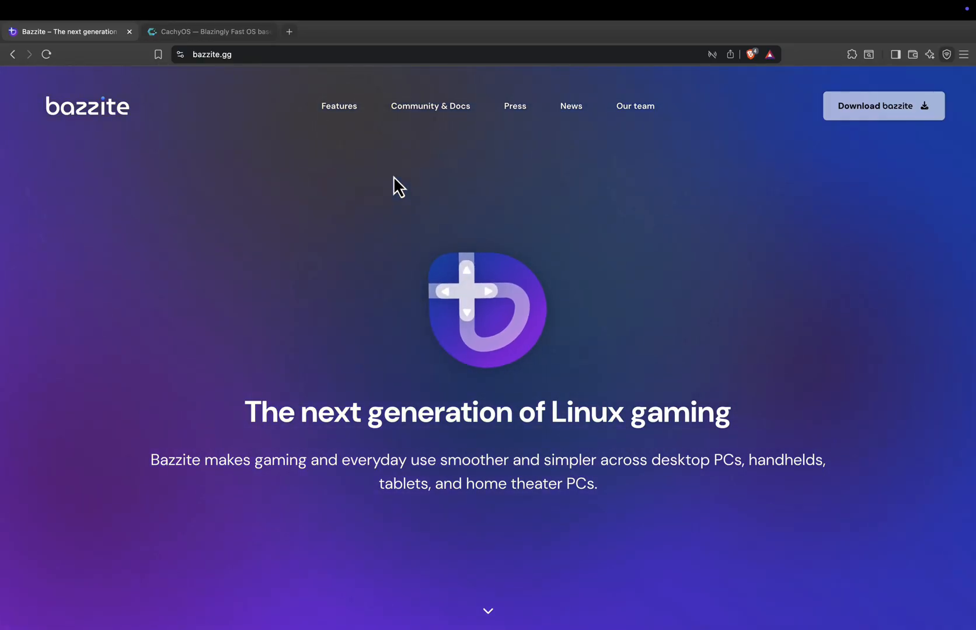
pyautogui.click(208, 31)
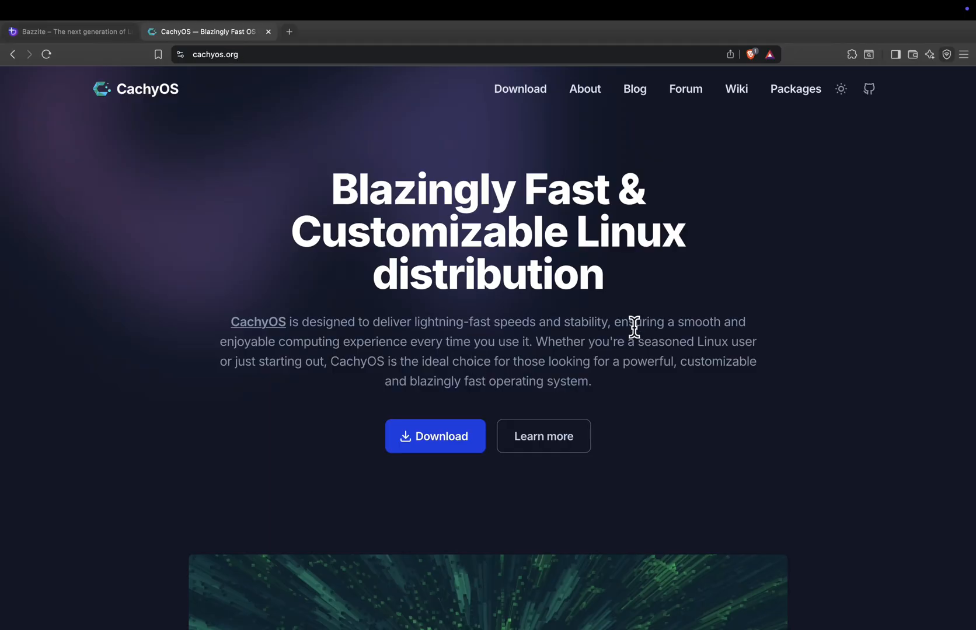
pyautogui.moveTo(464, 274)
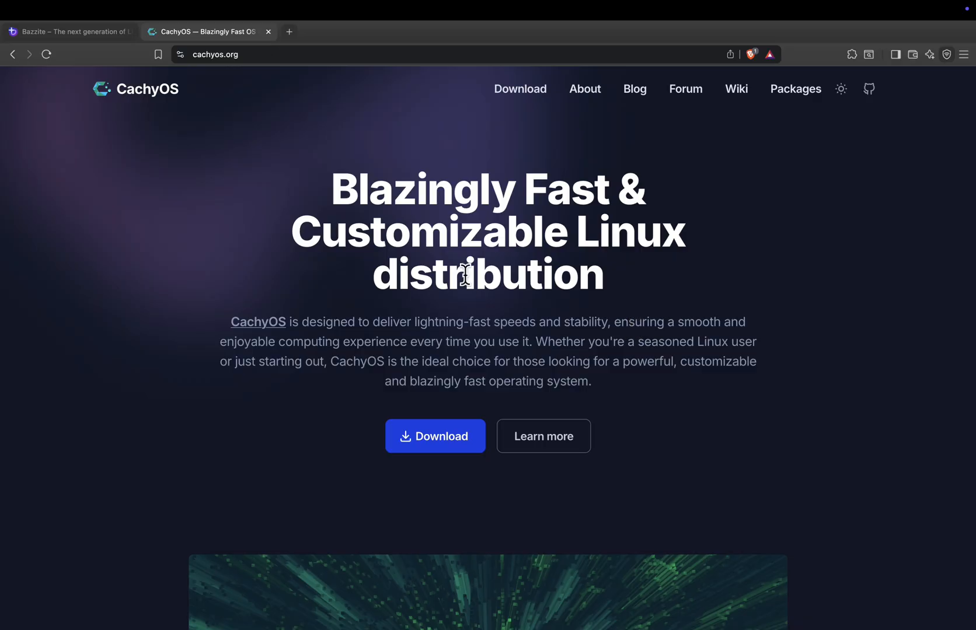
pyautogui.moveTo(468, 288)
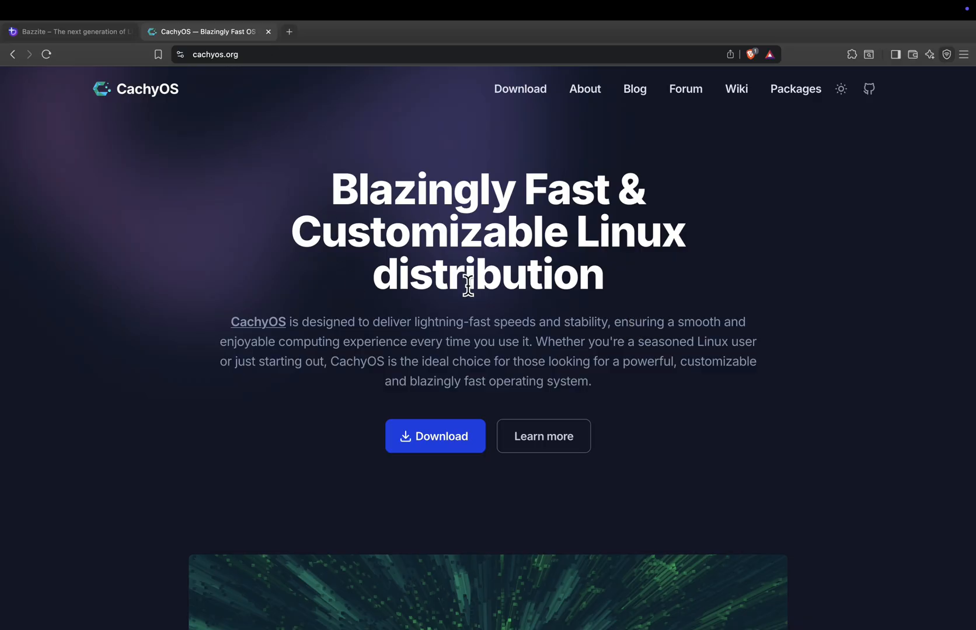
pyautogui.moveTo(93, 53)
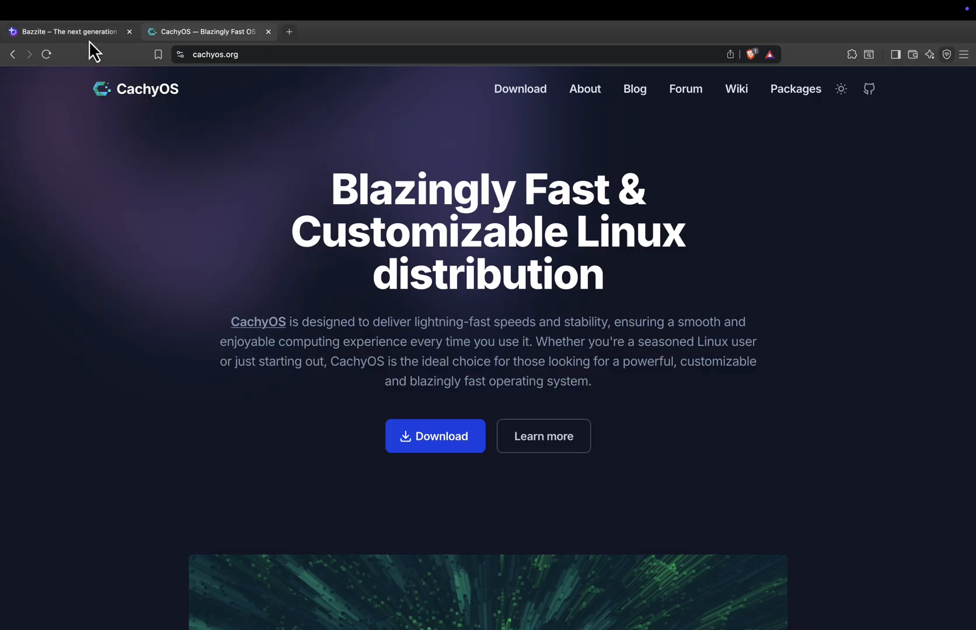
pyautogui.click(68, 31)
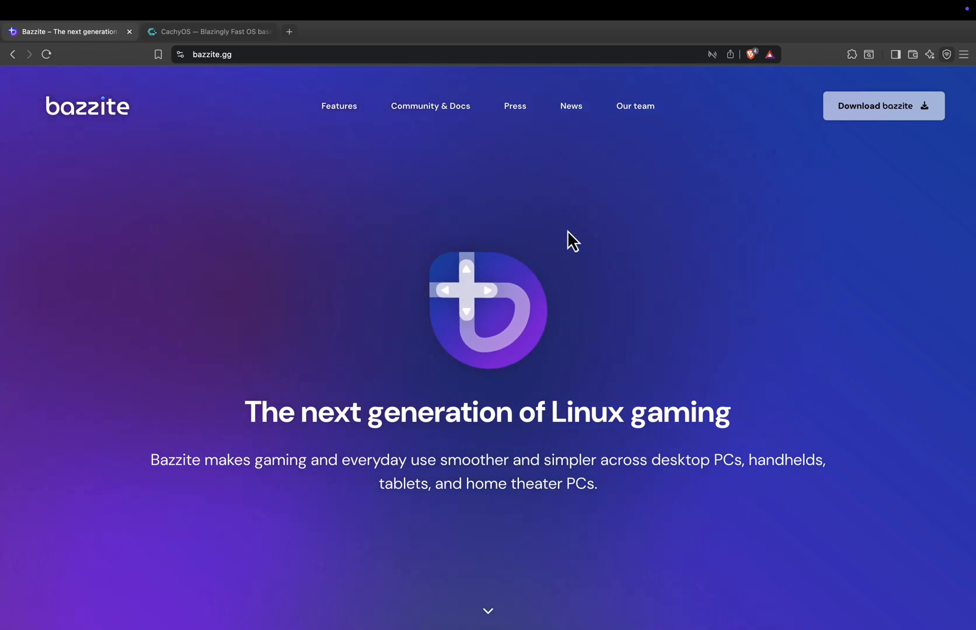
pyautogui.moveTo(458, 318)
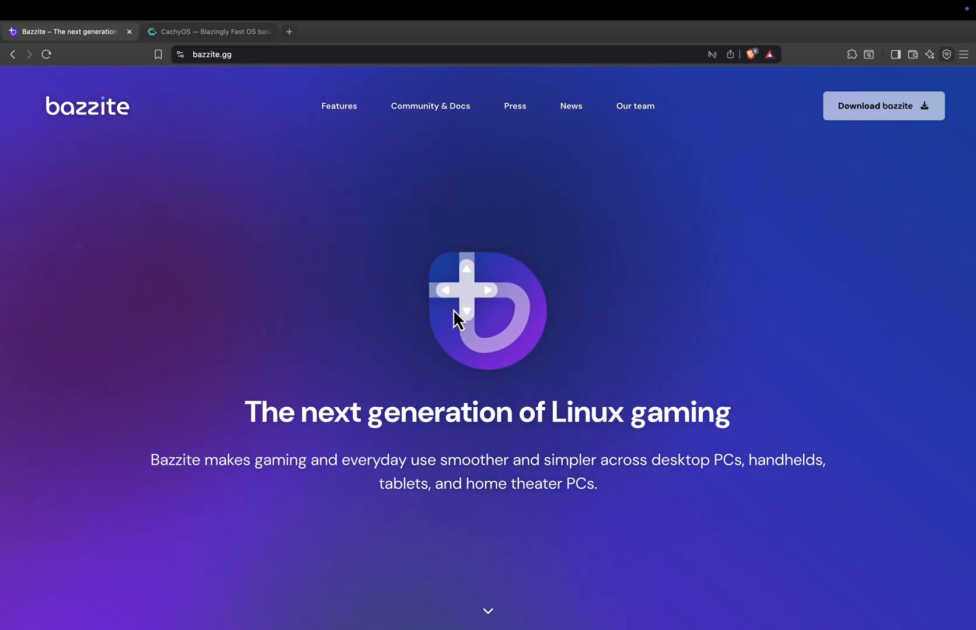
pyautogui.moveTo(227, 55)
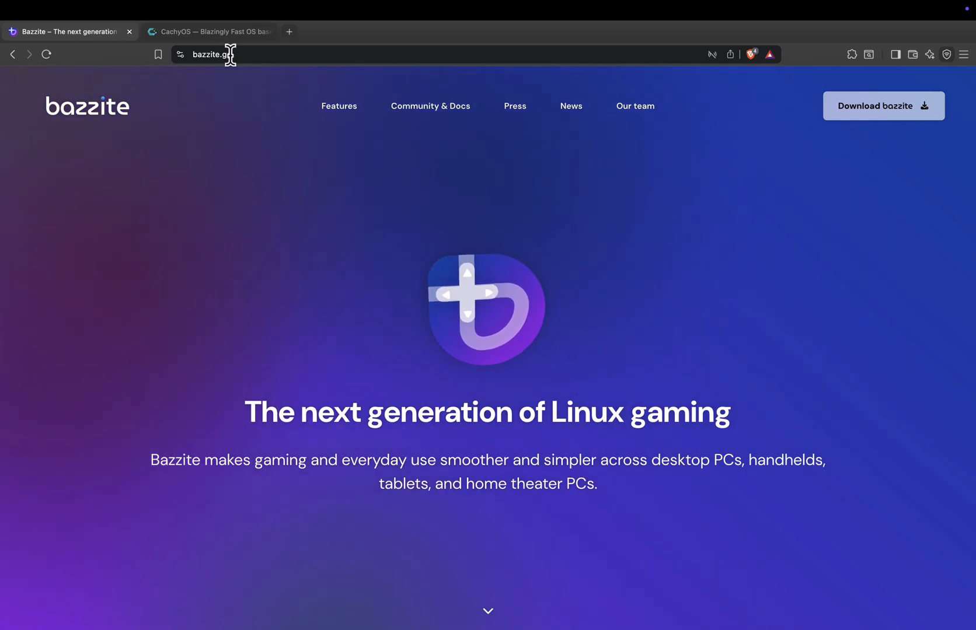
pyautogui.click(209, 31)
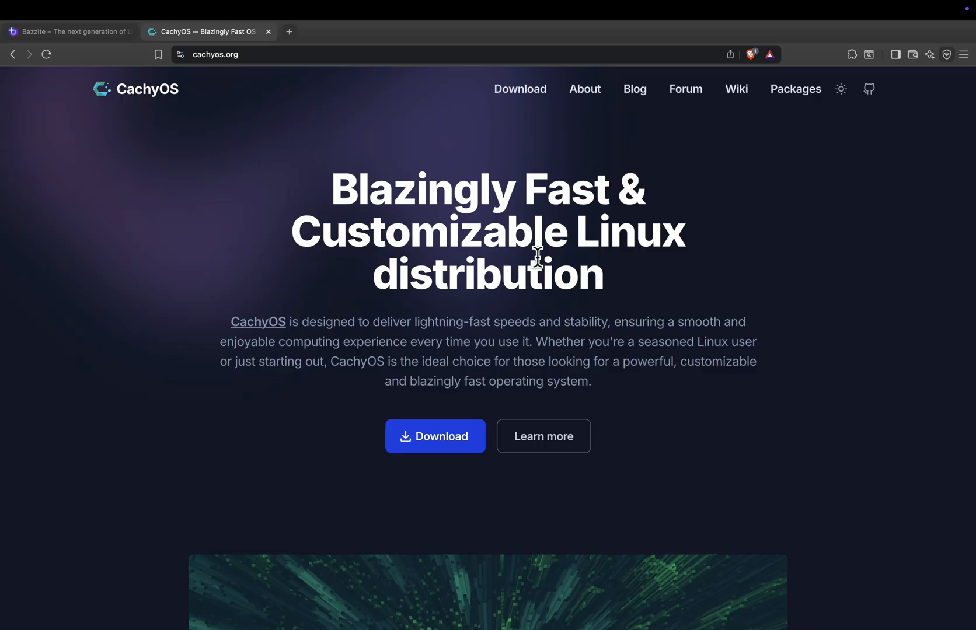
pyautogui.moveTo(478, 341)
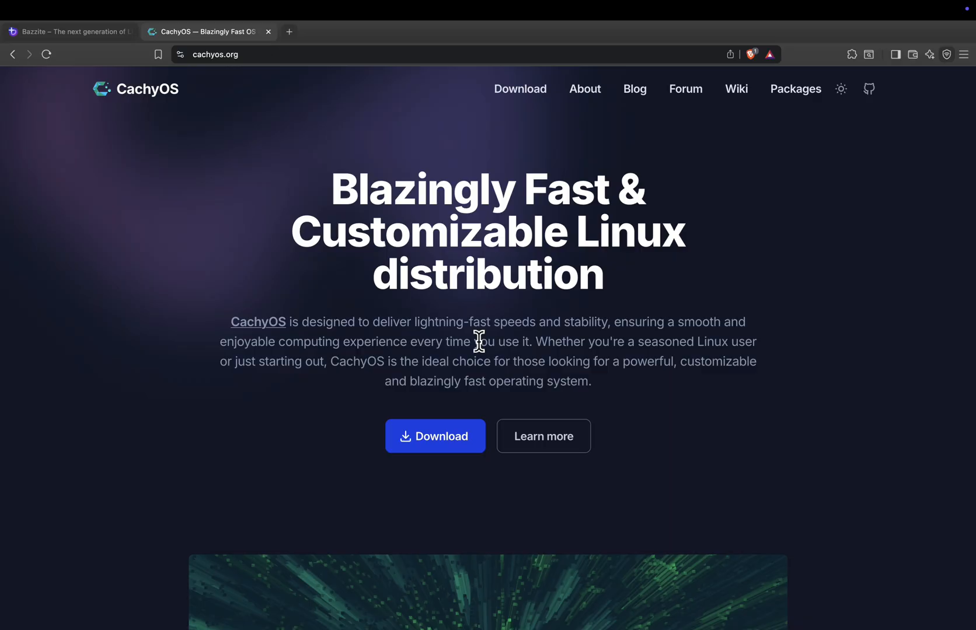
pyautogui.moveTo(85, 52)
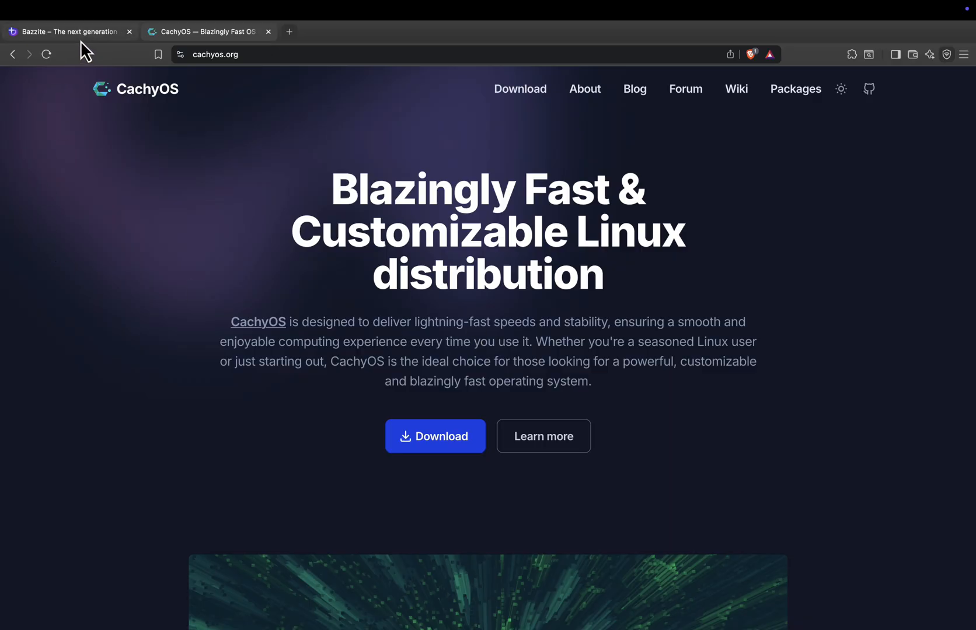
pyautogui.click(69, 31)
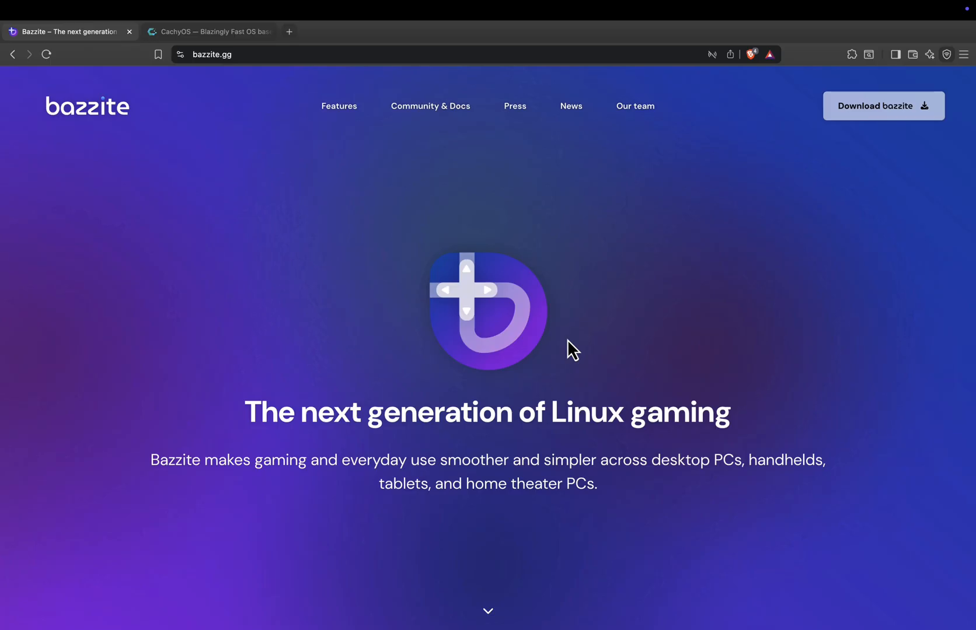
pyautogui.moveTo(347, 342)
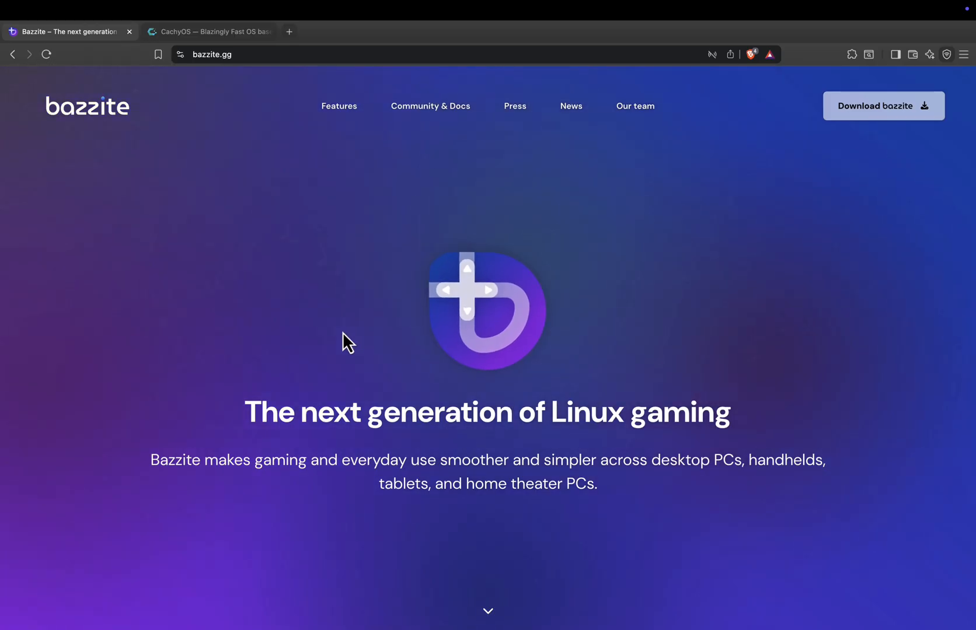
pyautogui.click(210, 31)
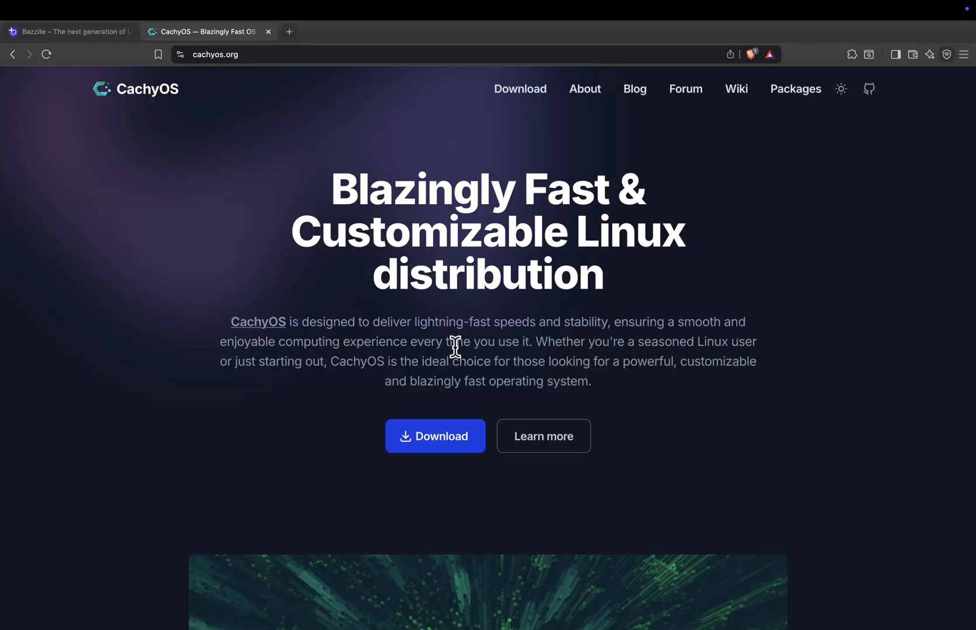
pyautogui.moveTo(451, 316)
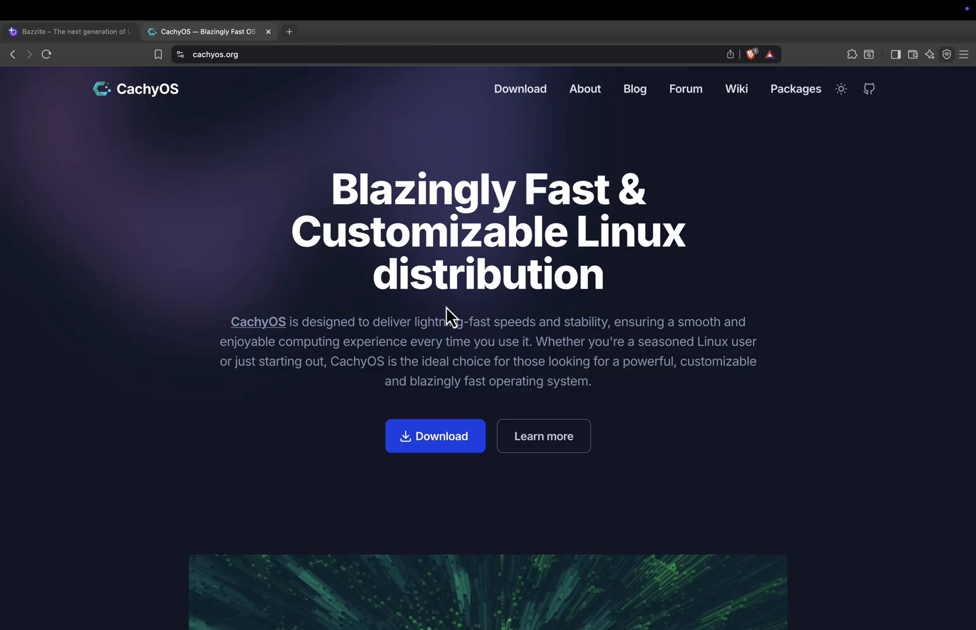
pyautogui.moveTo(547, 361)
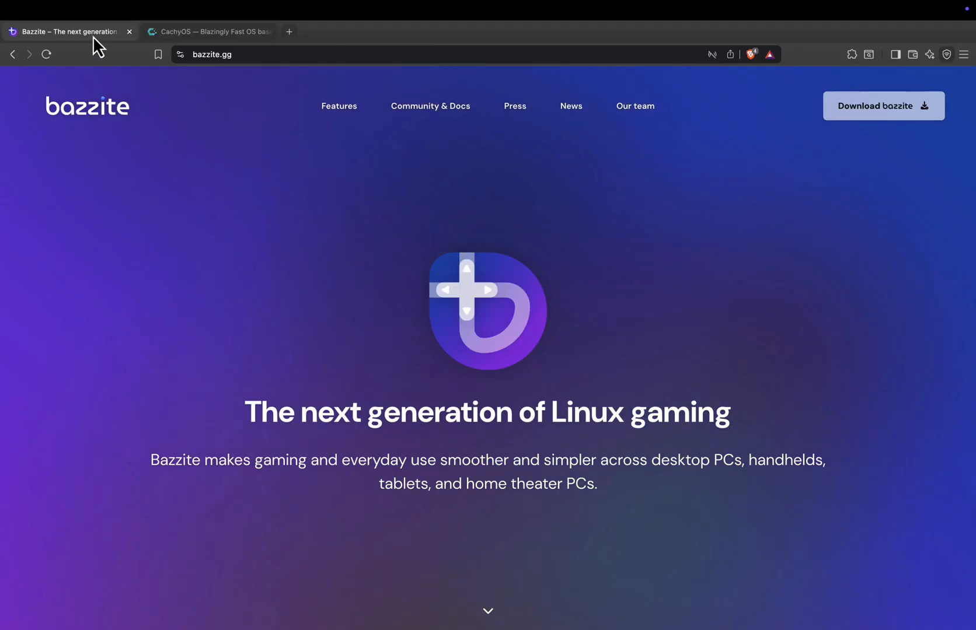
pyautogui.click(208, 32)
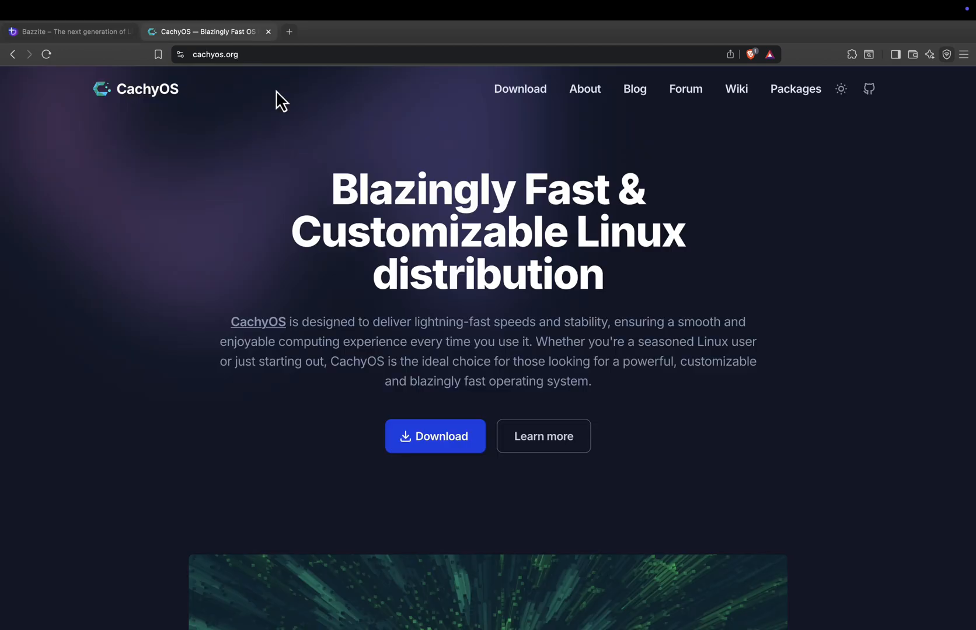
pyautogui.moveTo(589, 376)
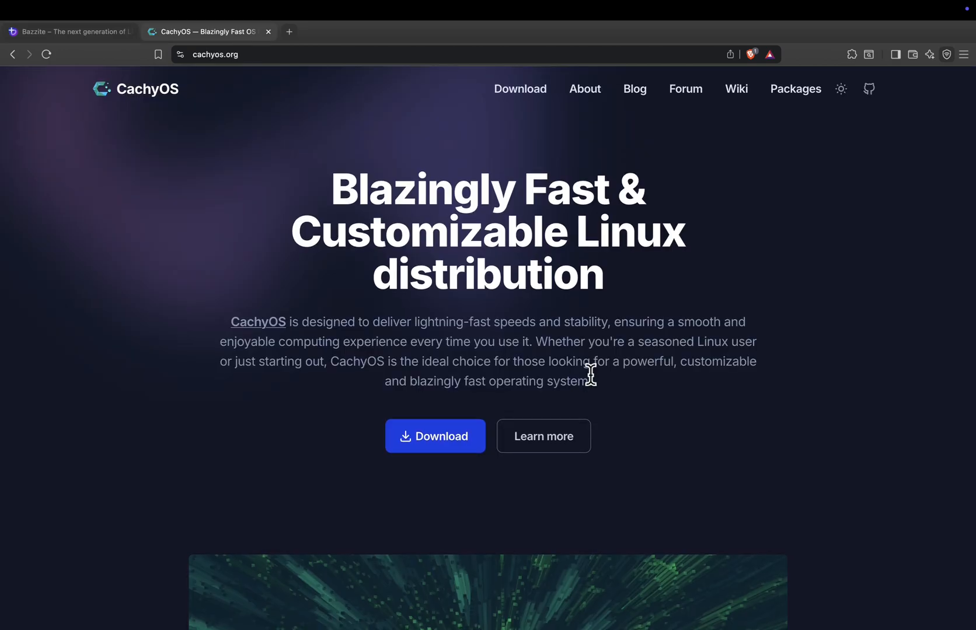
pyautogui.moveTo(422, 407)
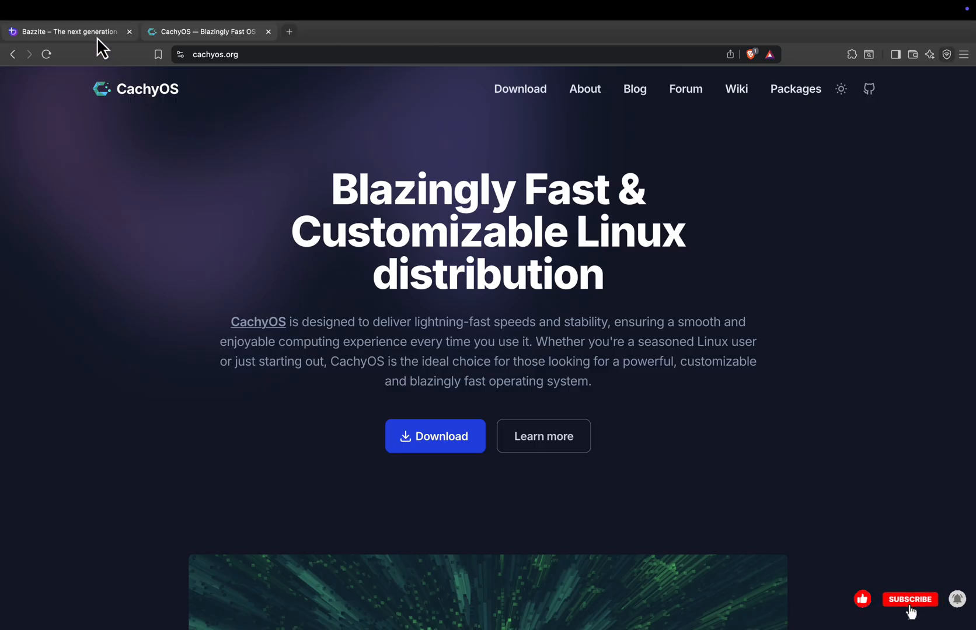
pyautogui.click(68, 31)
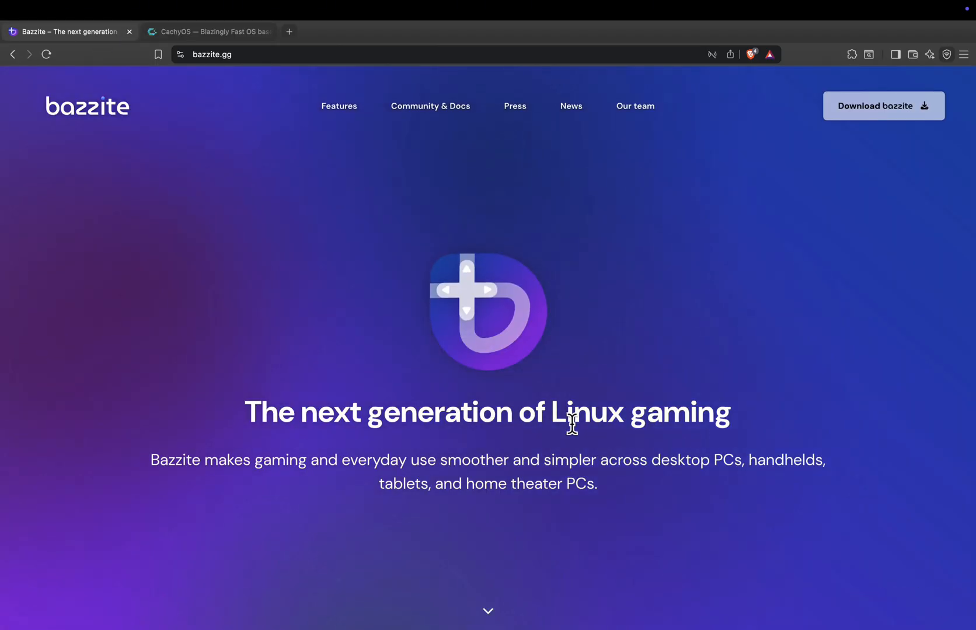